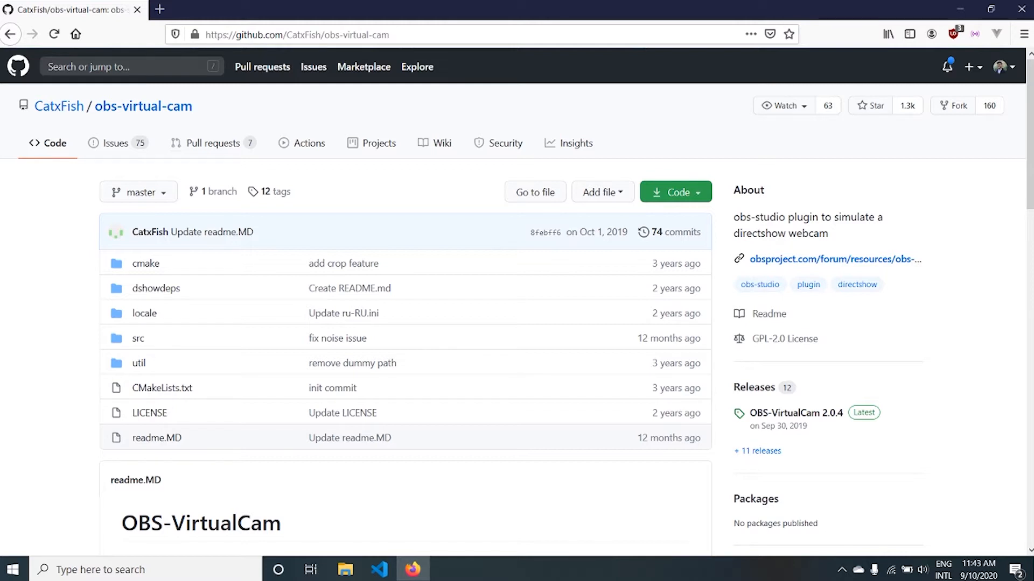
pyautogui.moveTo(771, 569)
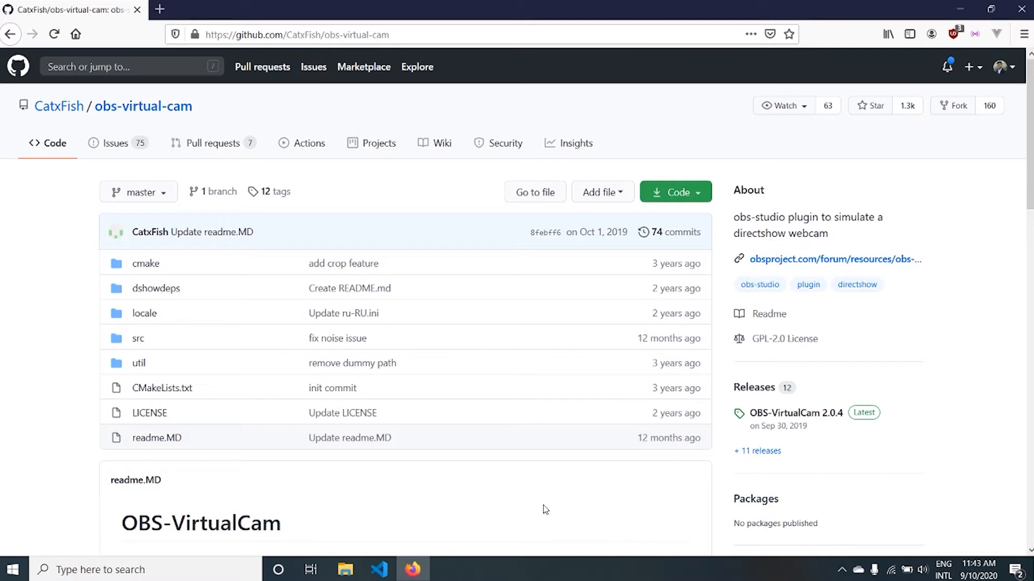
pyautogui.moveTo(665, 449)
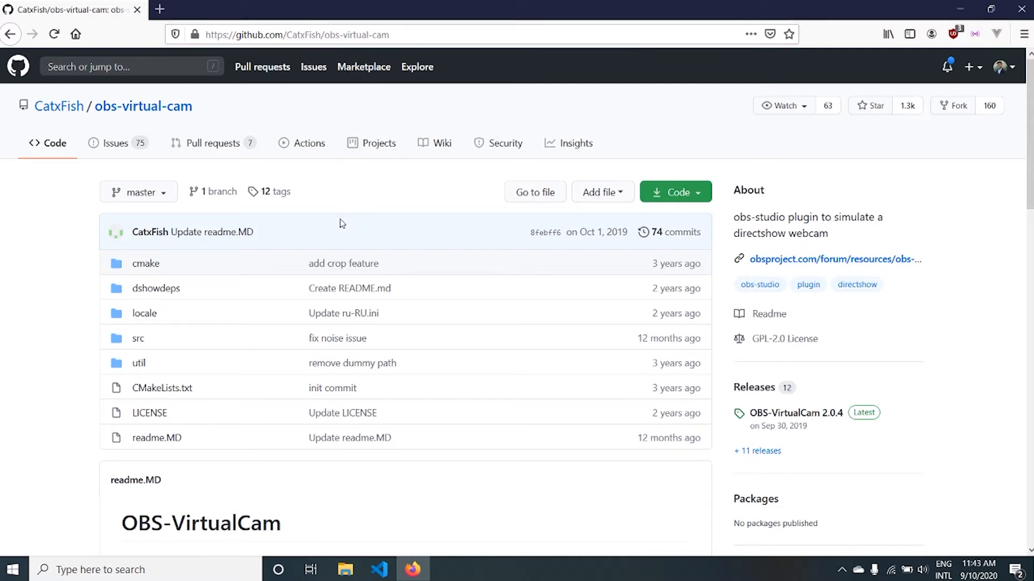
pyautogui.moveTo(630, 403)
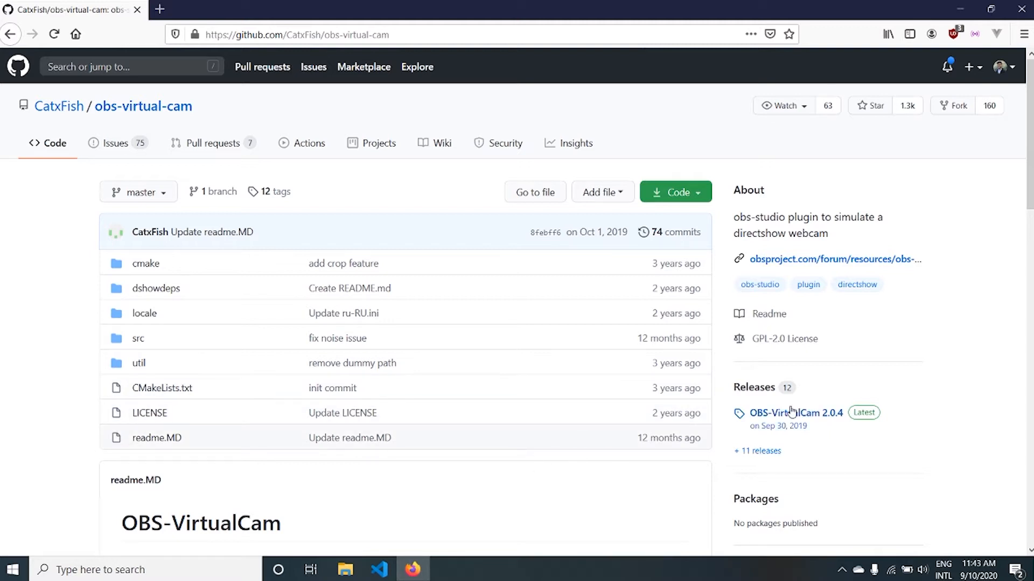
pyautogui.moveTo(796, 412)
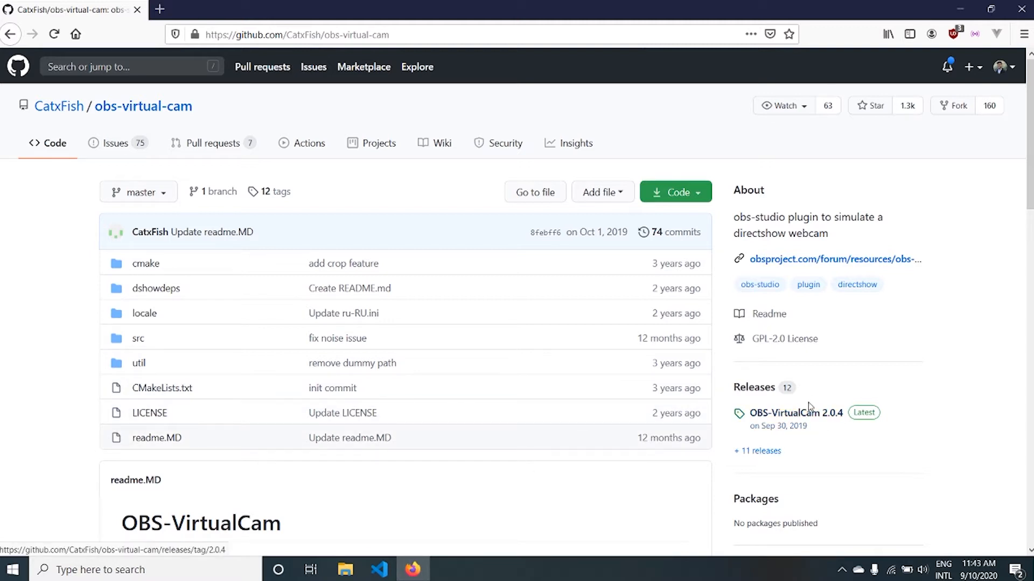
pyautogui.moveTo(800, 417)
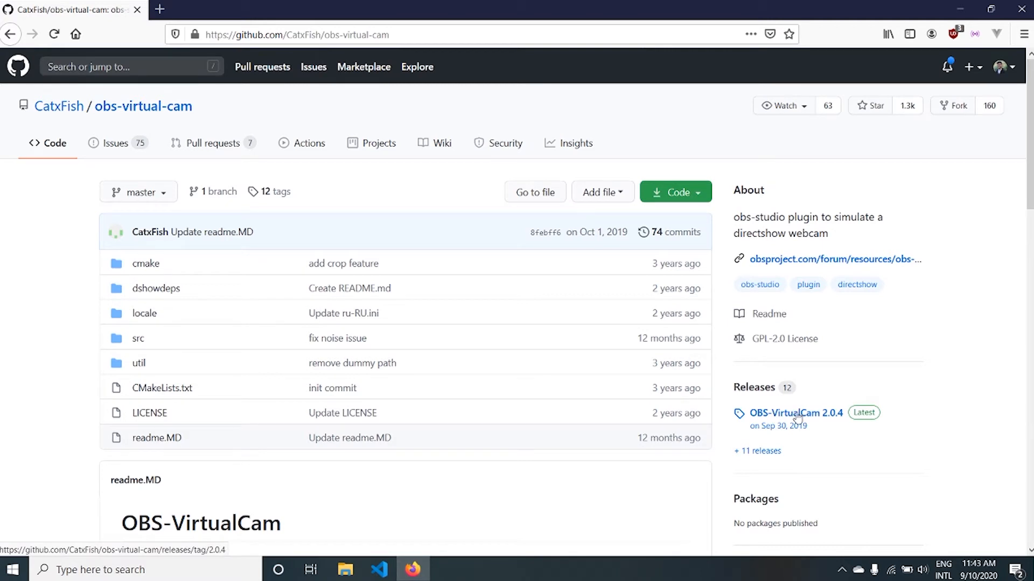
# Step: Download OBS-VirtualCam2.0.4-Installer.exe from the 2.0.4 release's Assets on GitHub
pyautogui.click(795, 414)
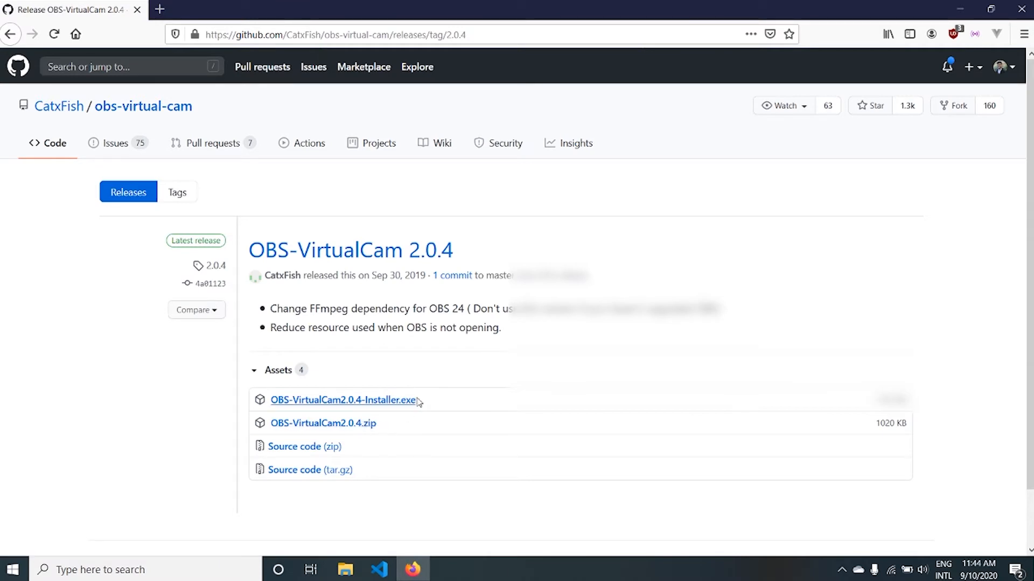
pyautogui.moveTo(422, 404)
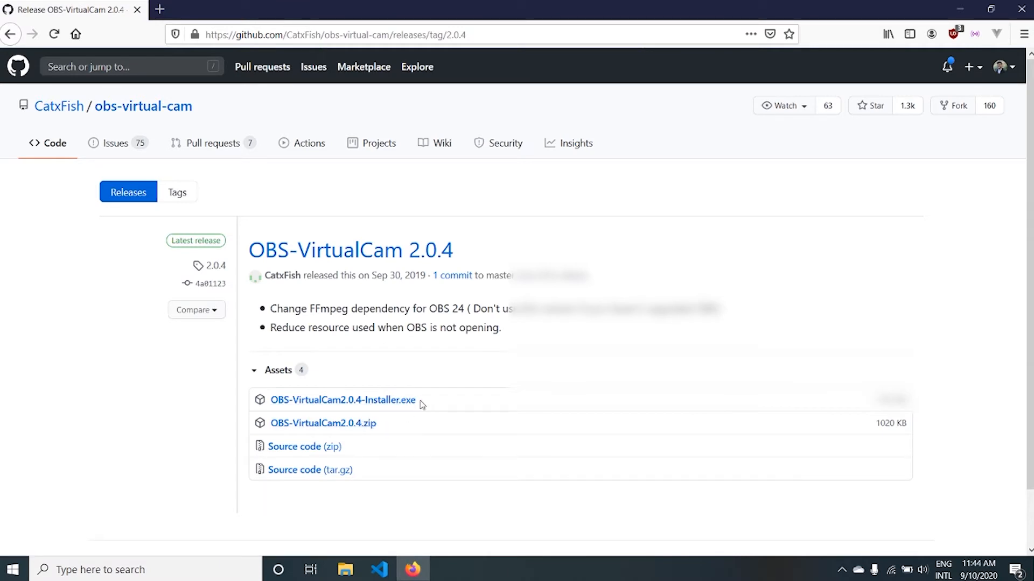
pyautogui.moveTo(323, 422)
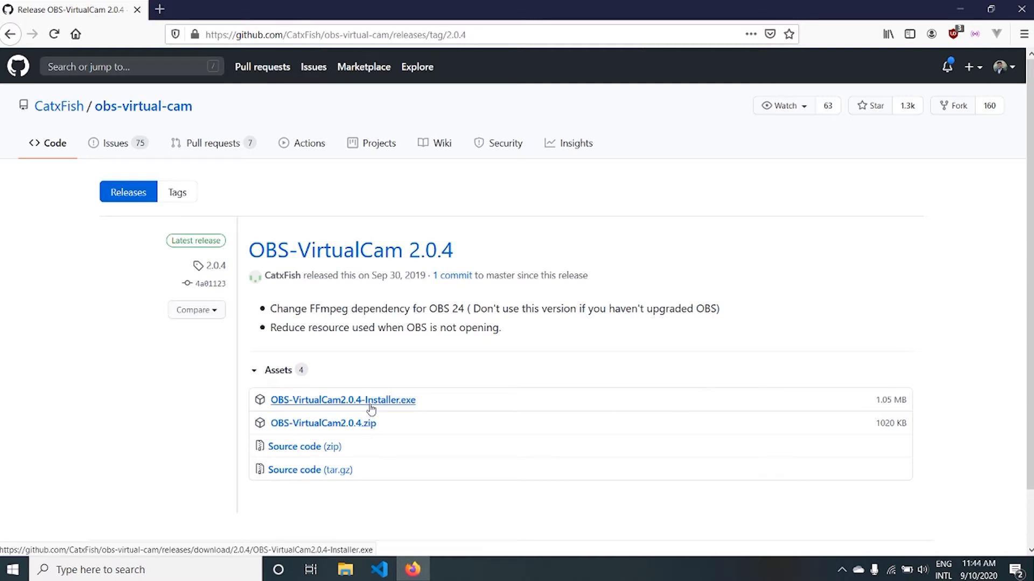
pyautogui.moveTo(387, 409)
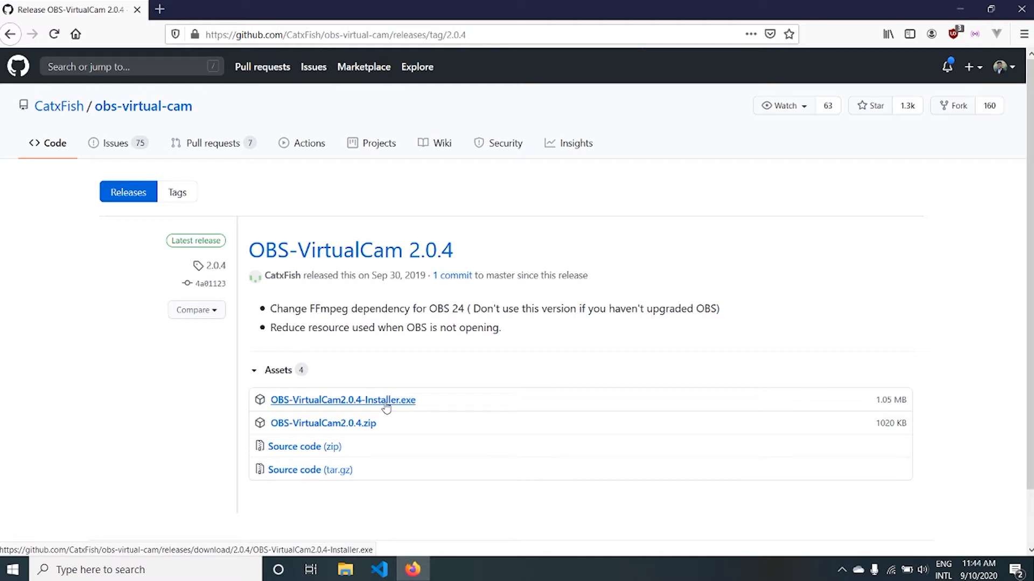
pyautogui.click(342, 400)
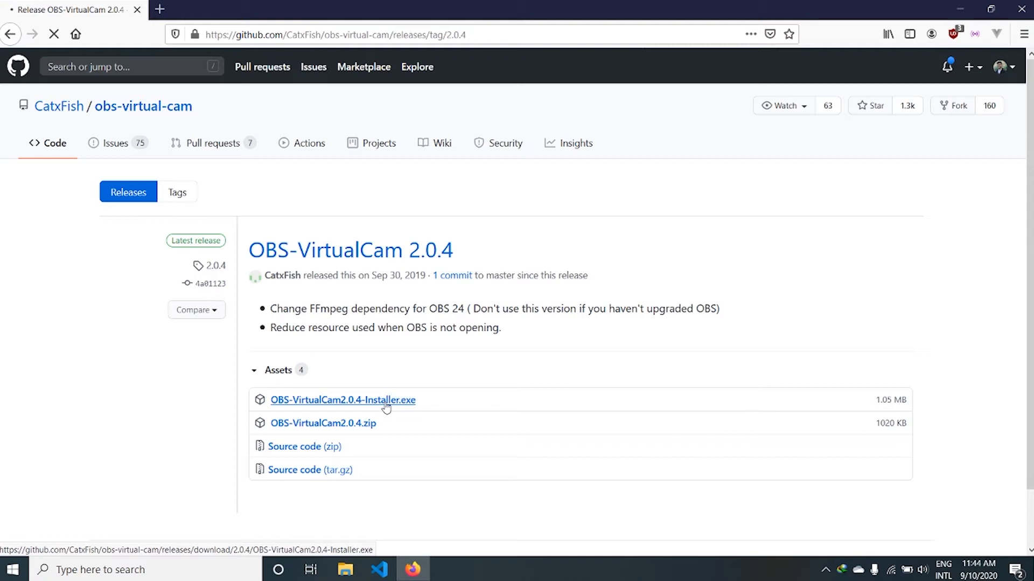
# Step: Download the installer with Internet Download Manager and launch it to its license agreement
pyautogui.click(342, 399)
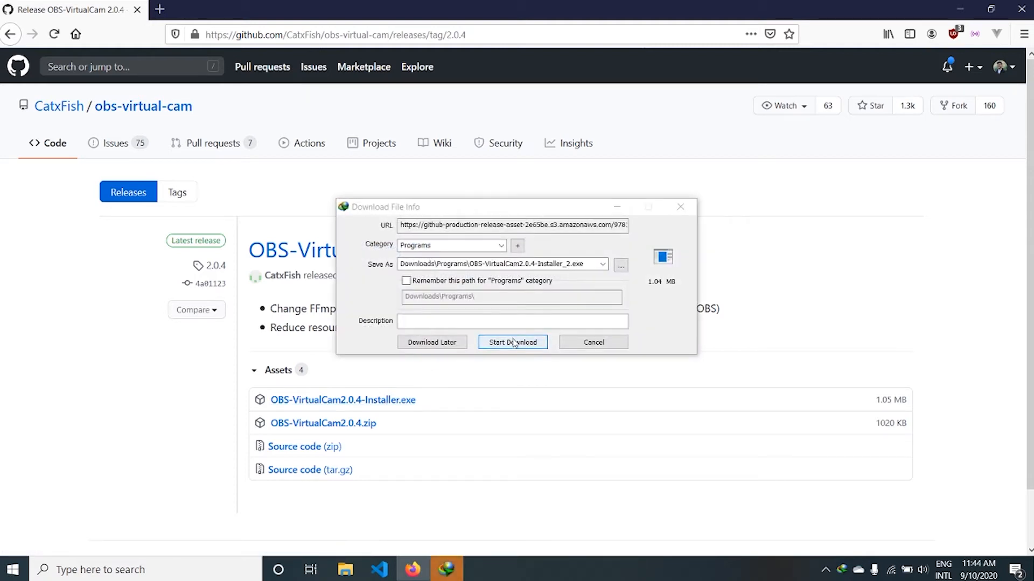
pyautogui.click(512, 341)
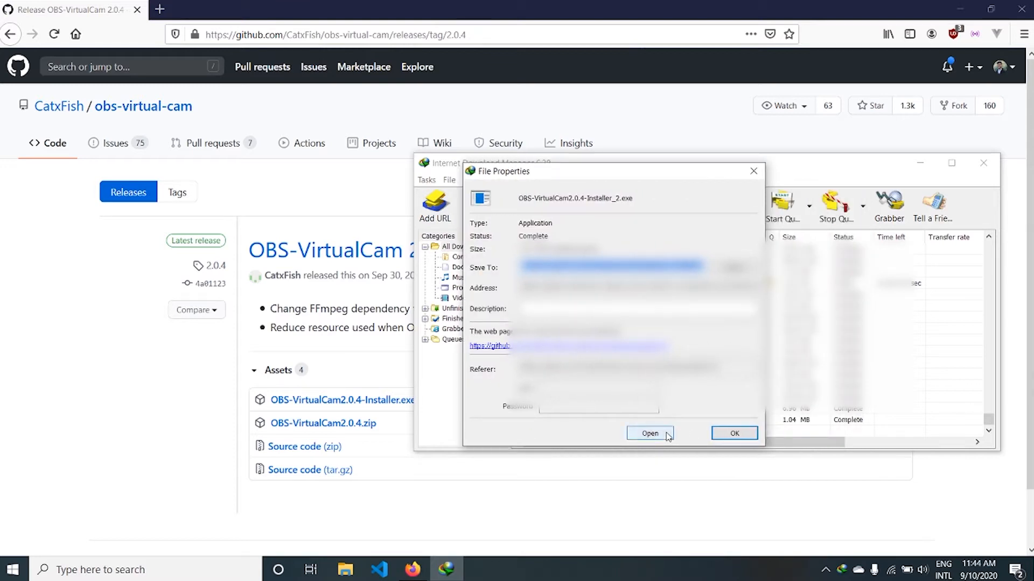
pyautogui.click(649, 433)
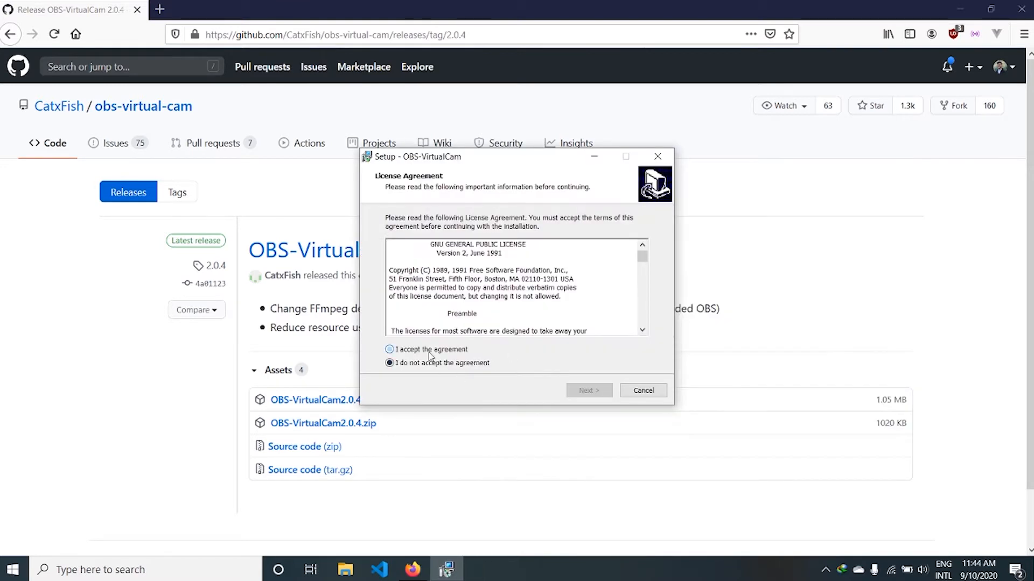
# Step: Accept the license, keep C:\Program Files\obs-studio as target, and choose only 1 virtual camera
pyautogui.click(588, 390)
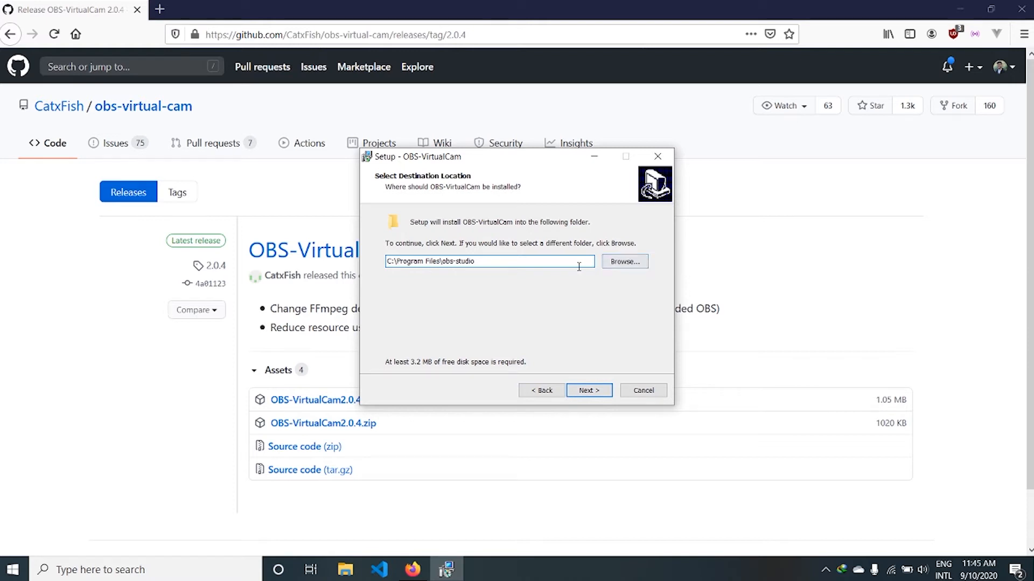
pyautogui.moveTo(624, 260)
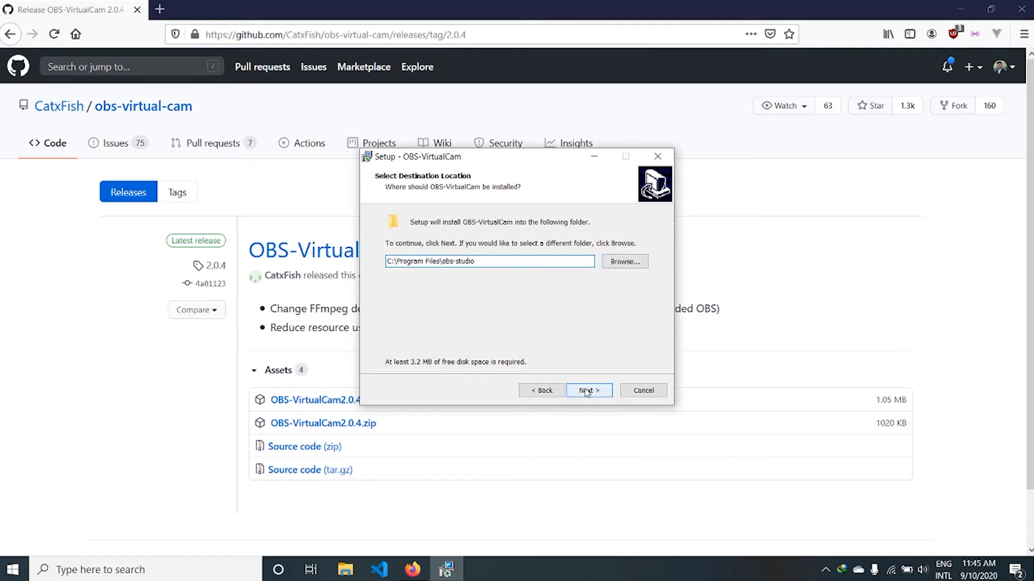
pyautogui.click(588, 390)
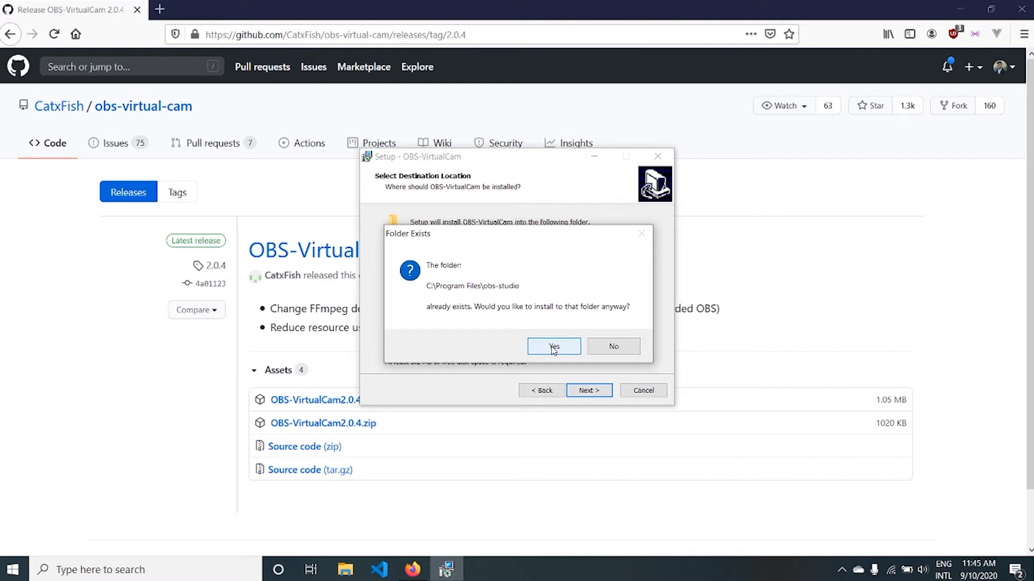
pyautogui.click(554, 346)
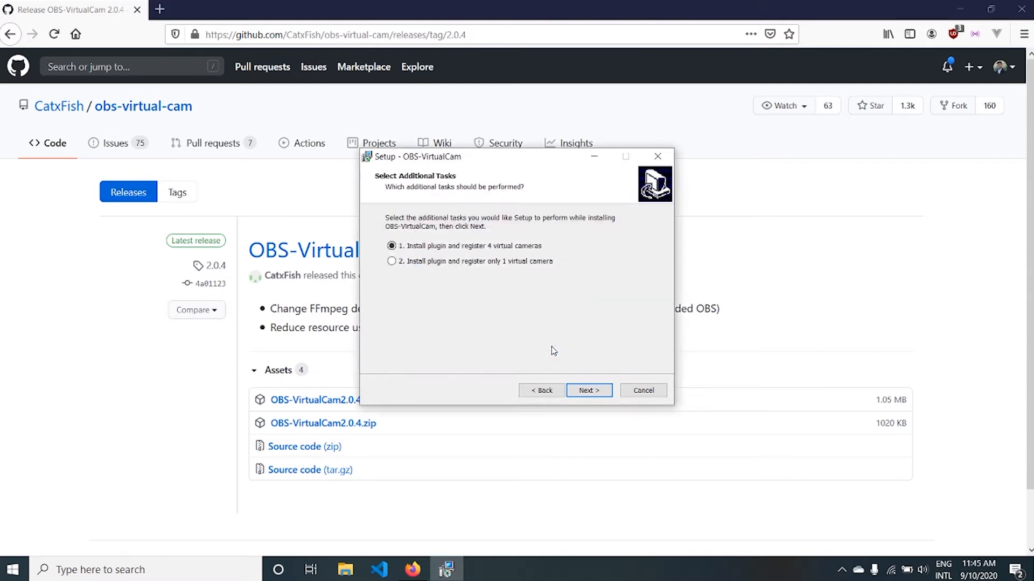
pyautogui.click(392, 246)
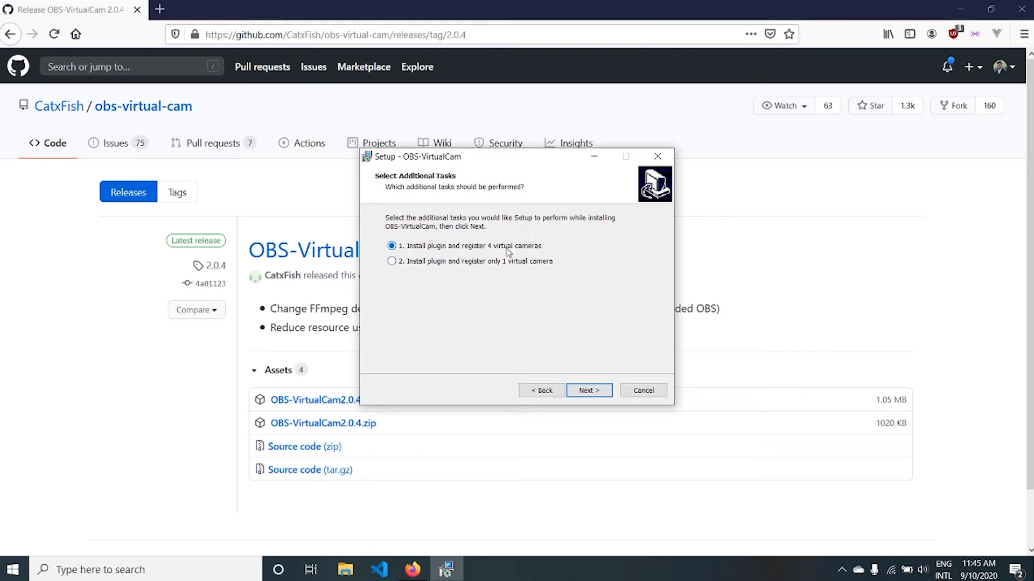
pyautogui.click(392, 260)
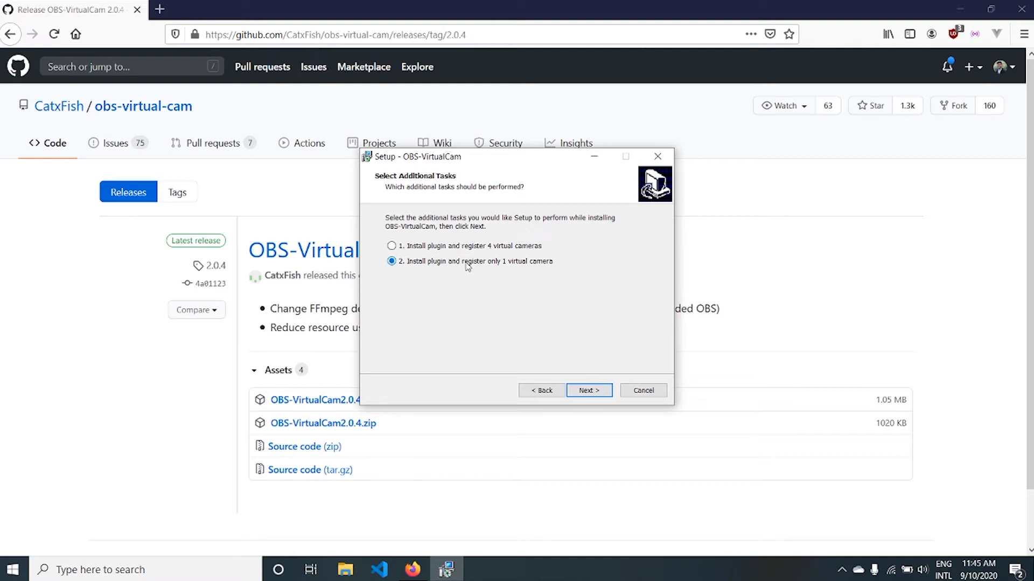
pyautogui.moveTo(507, 267)
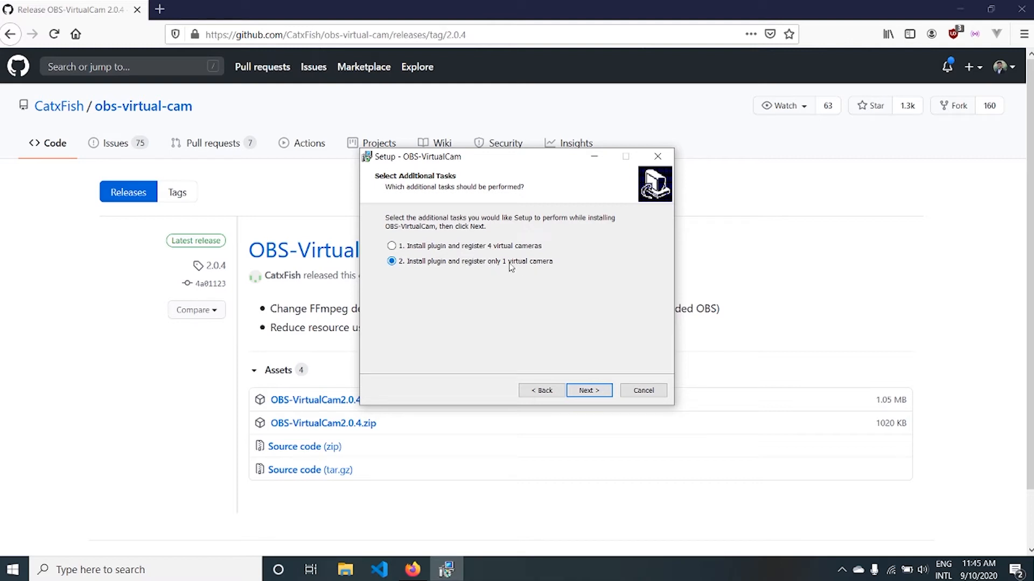
# Step: Install the plugin without closing running applications, acknowledge the RegSvr32 message, and finish
pyautogui.click(588, 389)
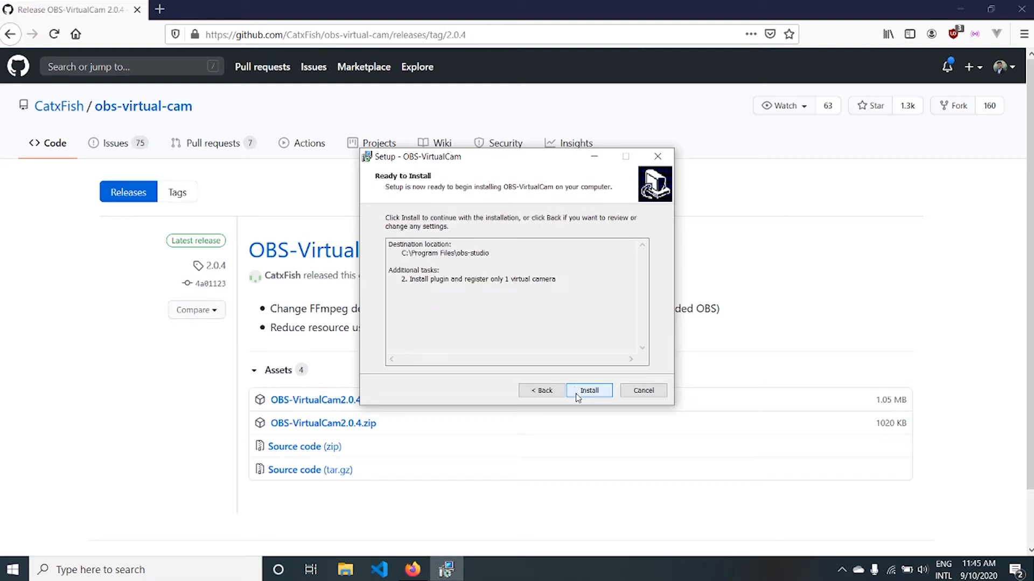
pyautogui.click(588, 390)
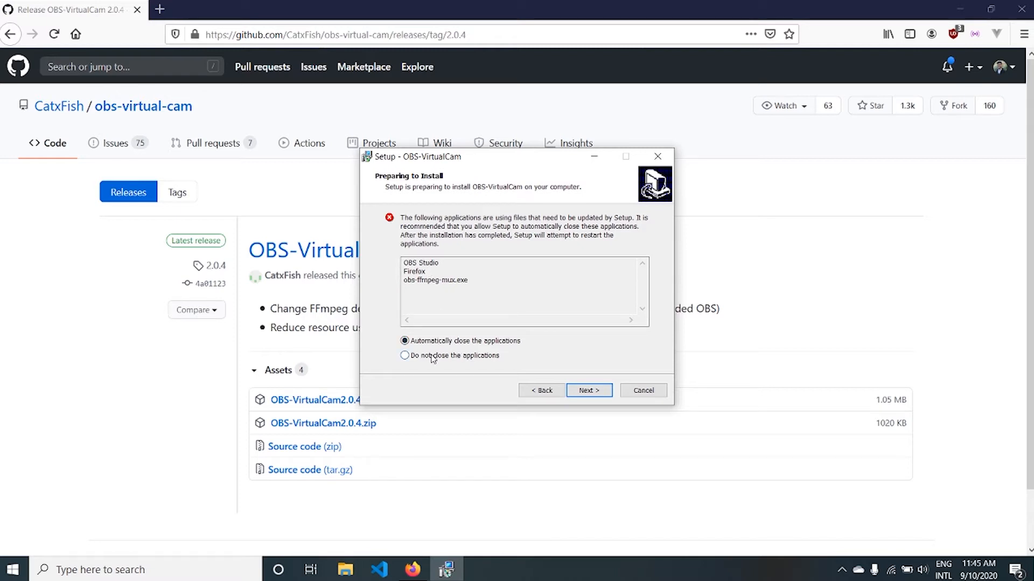
pyautogui.click(403, 355)
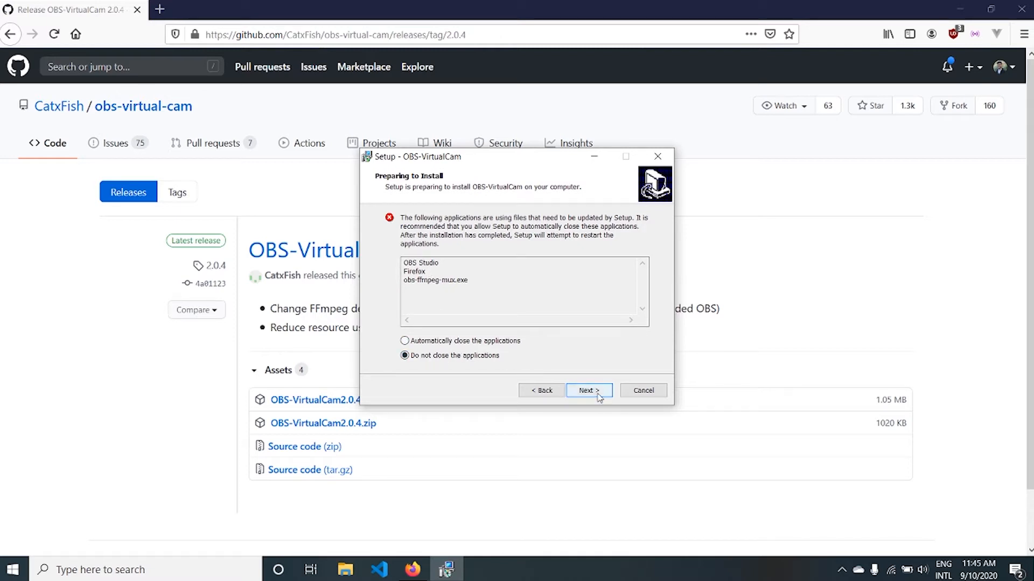
pyautogui.click(587, 390)
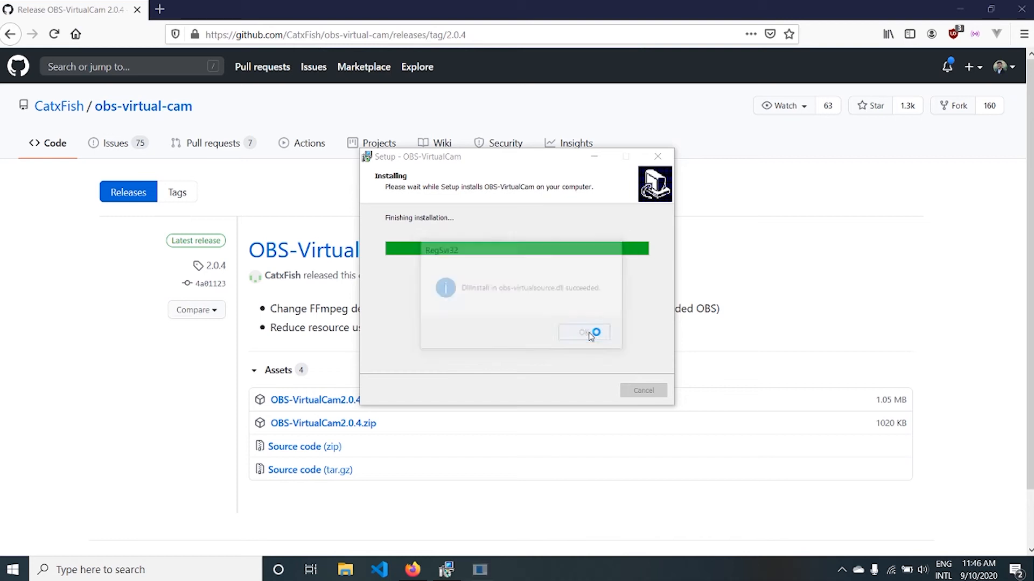
pyautogui.click(582, 333)
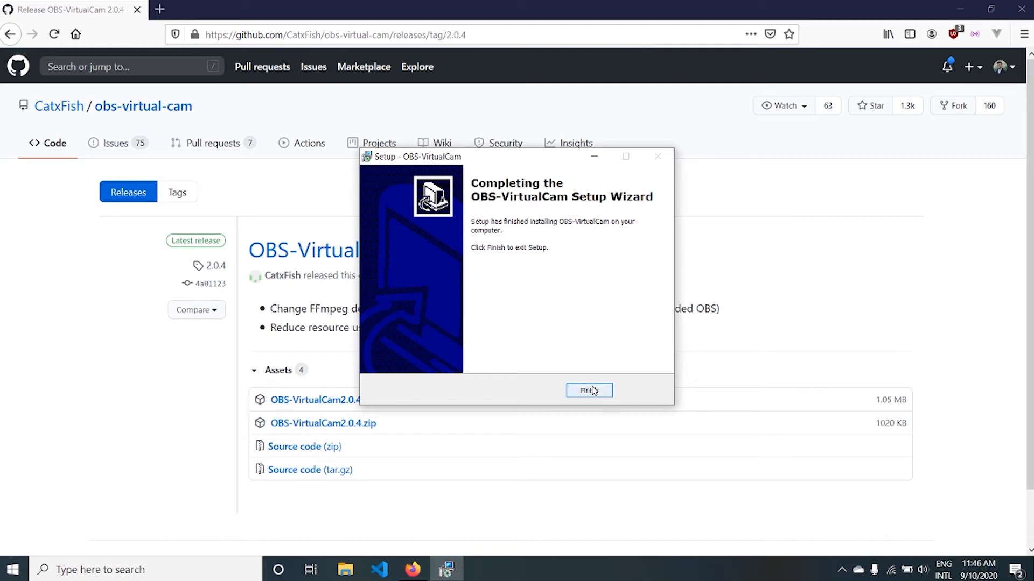
pyautogui.click(587, 390)
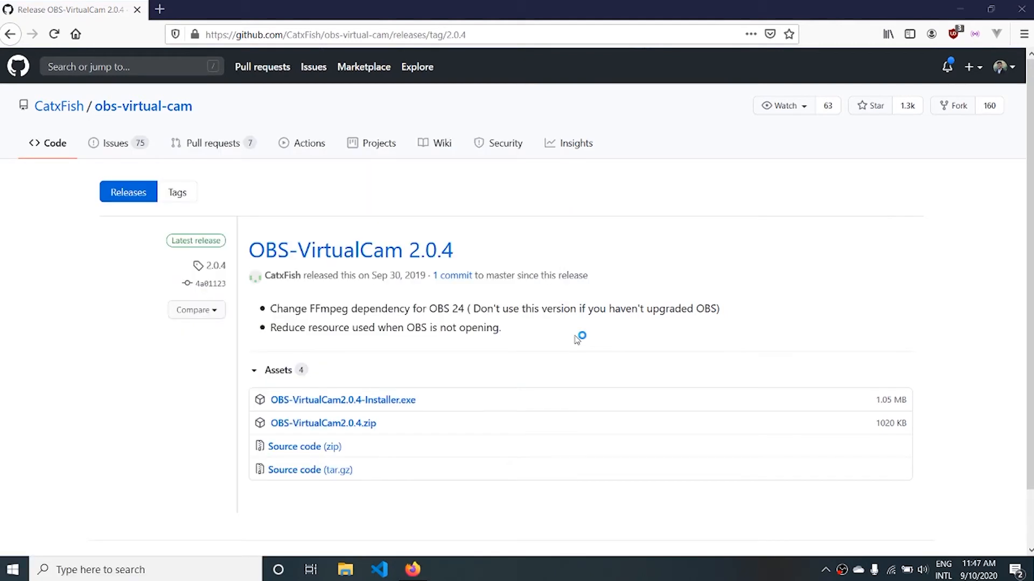
pyautogui.moveTo(563, 304)
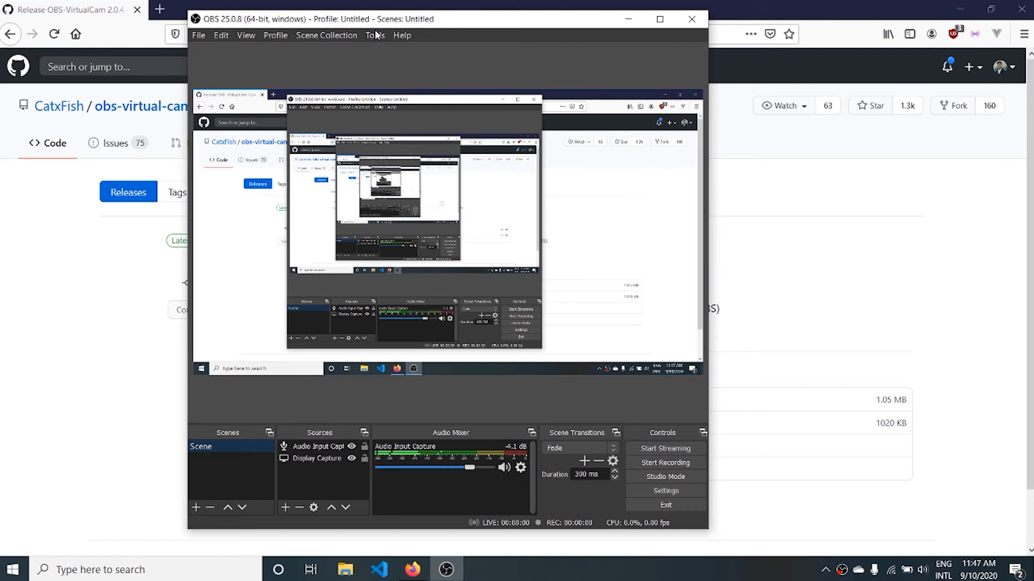
# Step: Show the VirtualCam options for the OBS-Camera output from the Tools menu
pyautogui.click(374, 34)
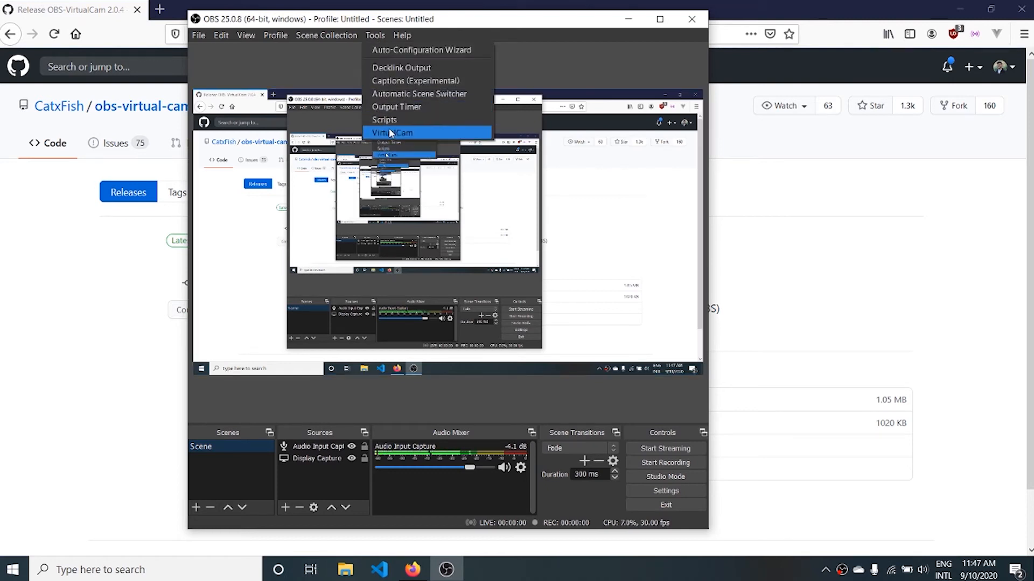
pyautogui.click(392, 132)
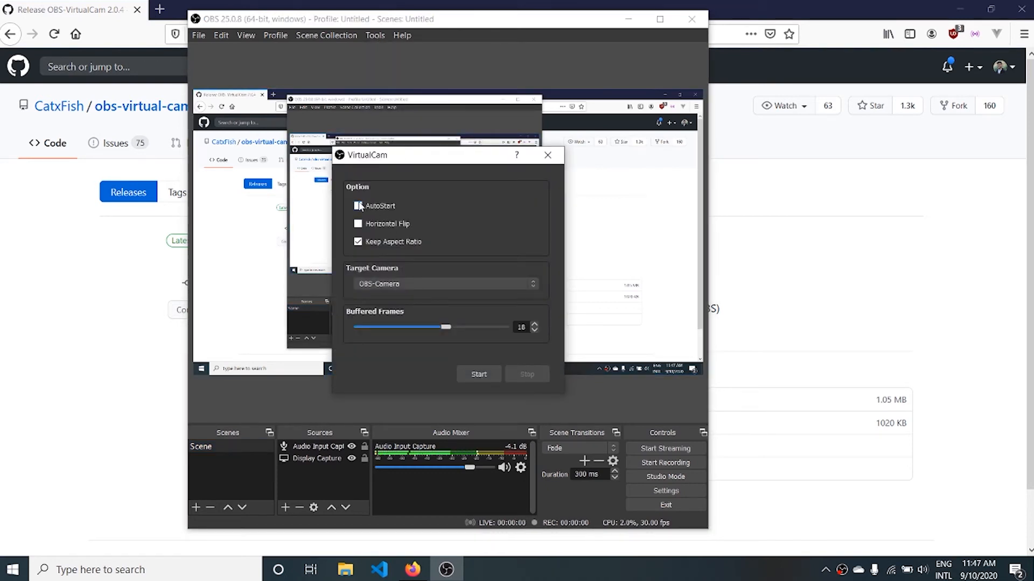
pyautogui.click(357, 206)
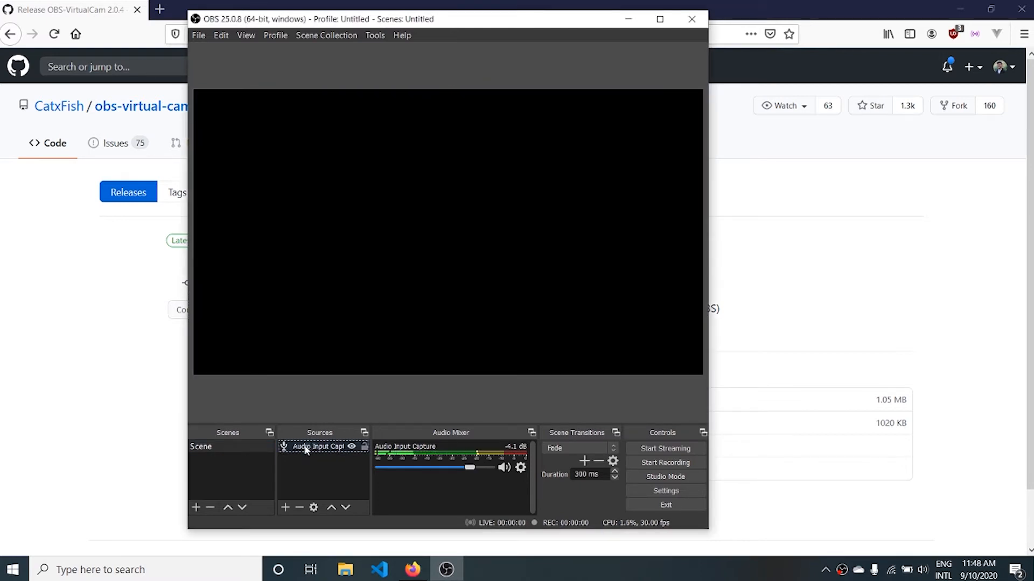
# Step: Remove Audio Input Capture and add a Window Capture source of the browser's release page
pyautogui.click(299, 507)
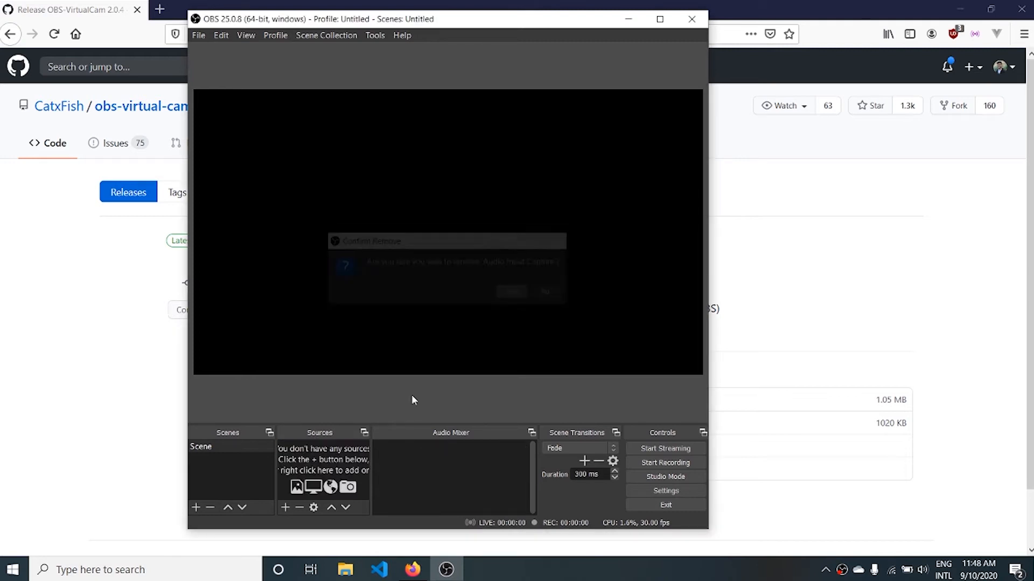
pyautogui.click(285, 507)
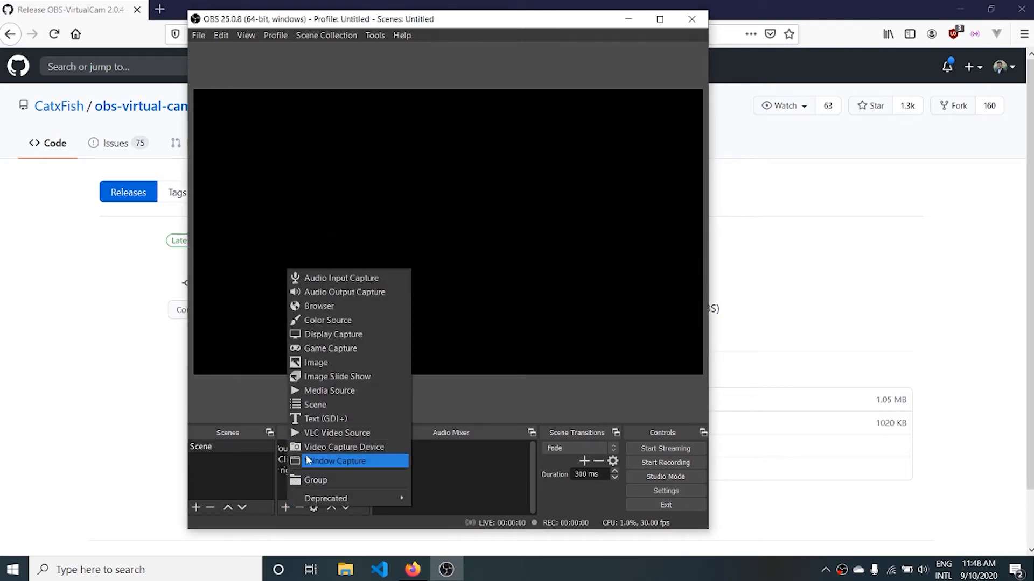
pyautogui.click(335, 461)
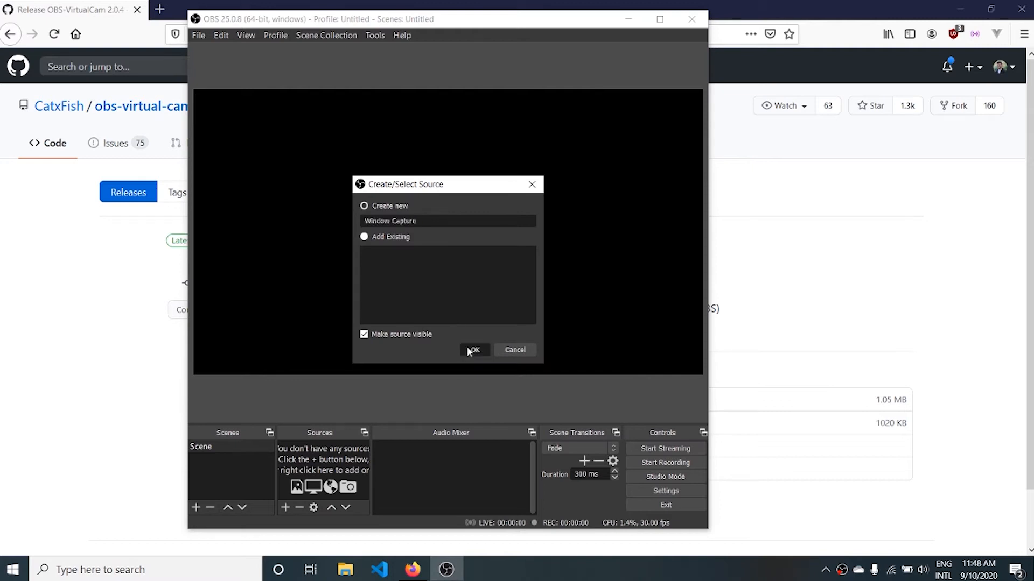
pyautogui.click(472, 350)
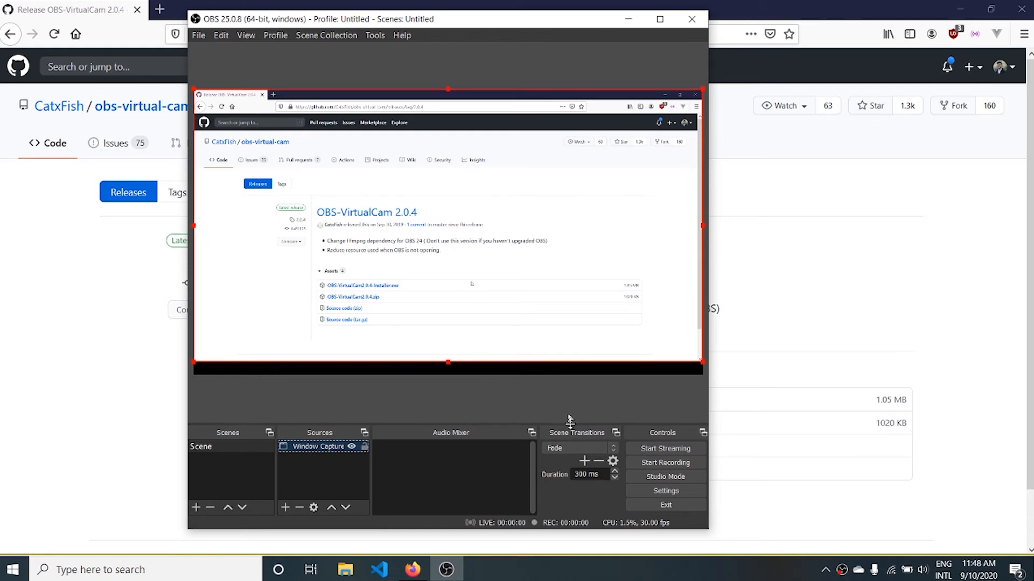
pyautogui.moveTo(457, 286)
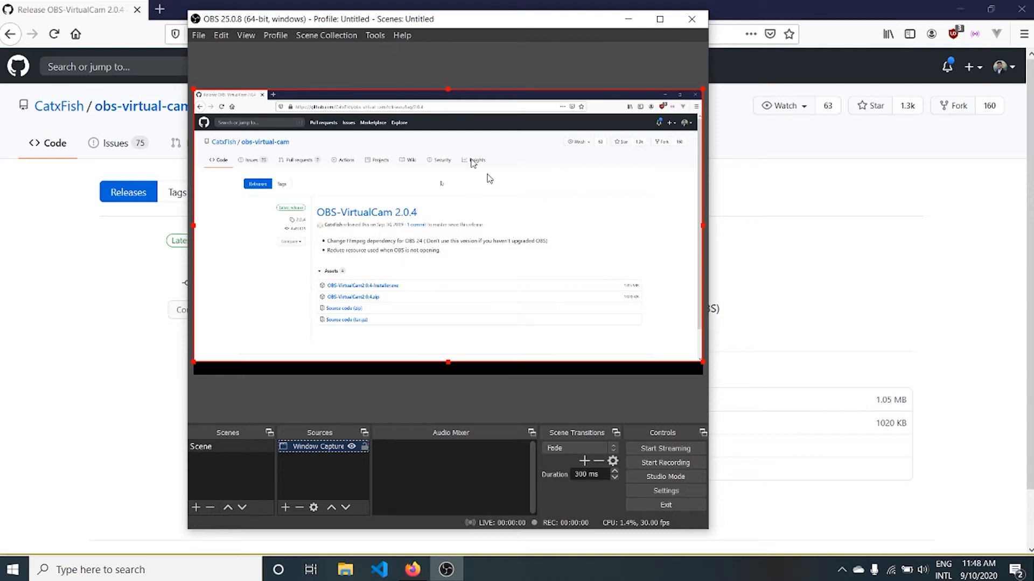
# Step: Start the VirtualCam output to OBS-Camera with AutoStart left unchecked
pyautogui.click(374, 34)
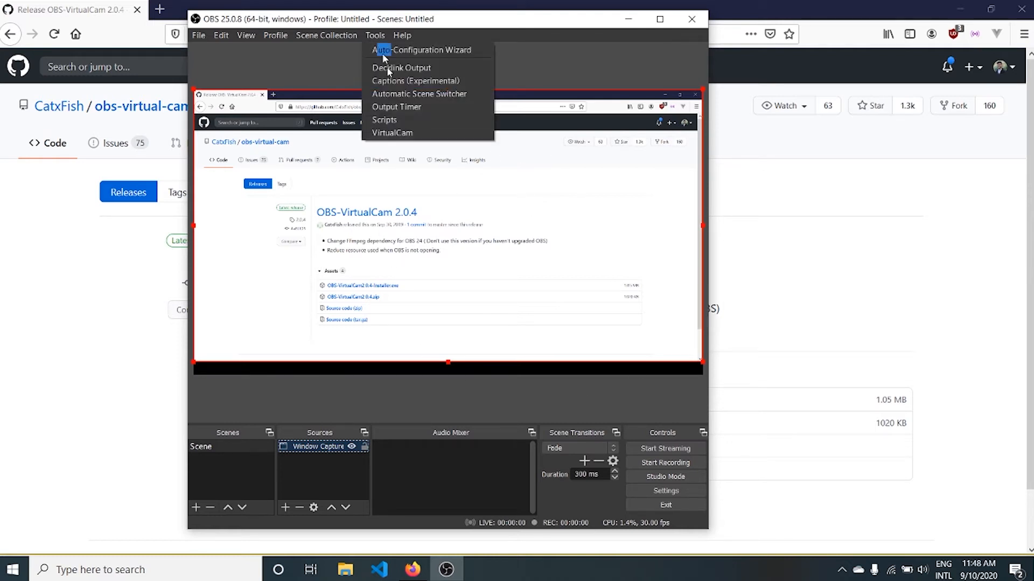
pyautogui.click(392, 132)
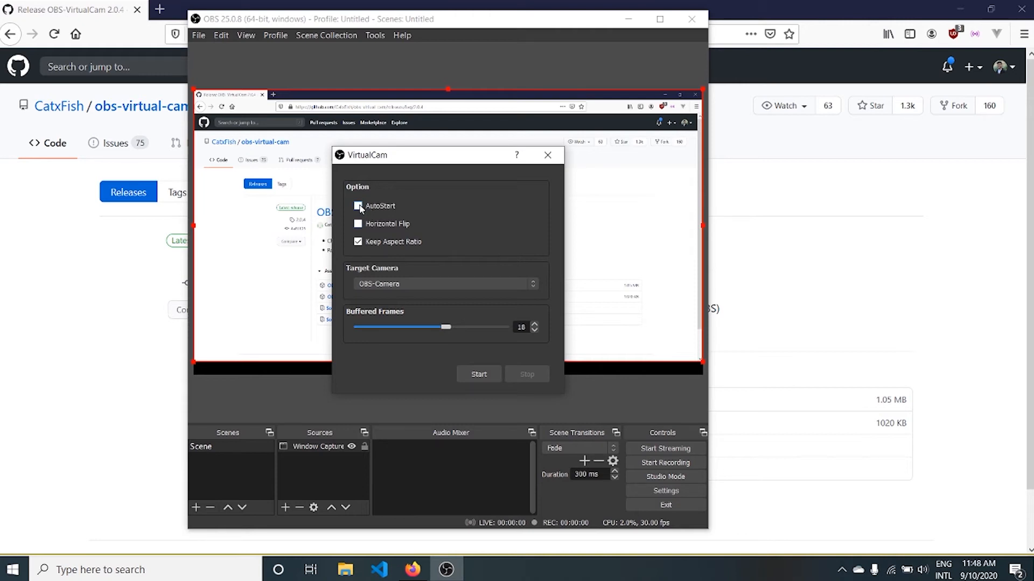
pyautogui.click(358, 205)
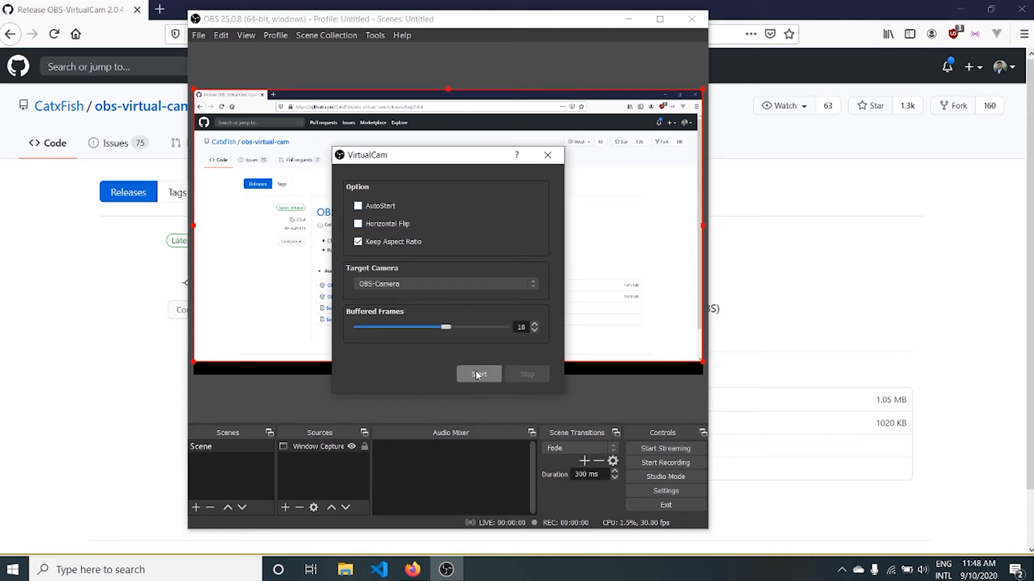
pyautogui.click(478, 374)
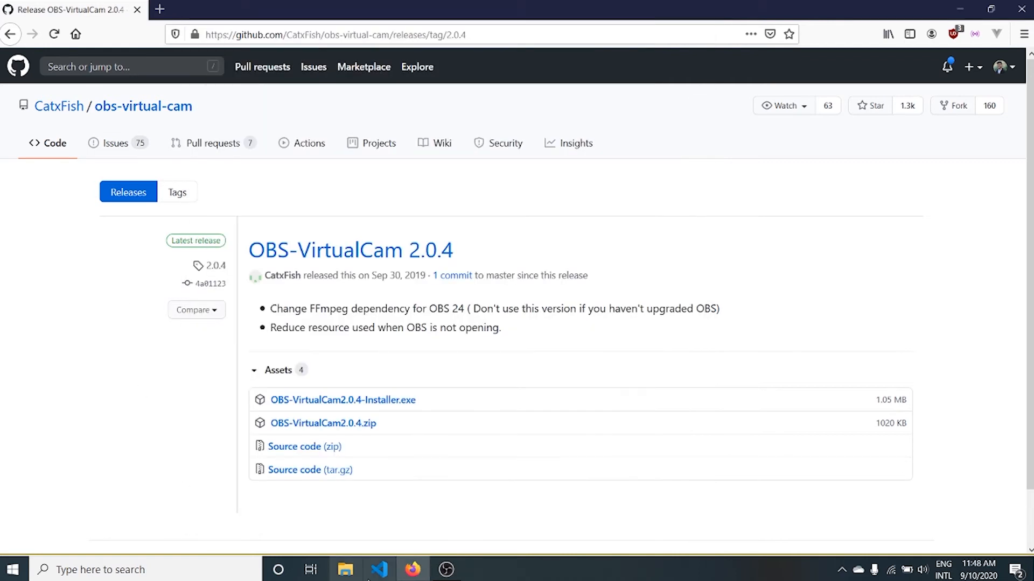
# Step: Start a new instant meeting on meet.google.com
pyautogui.rightClick(413, 570)
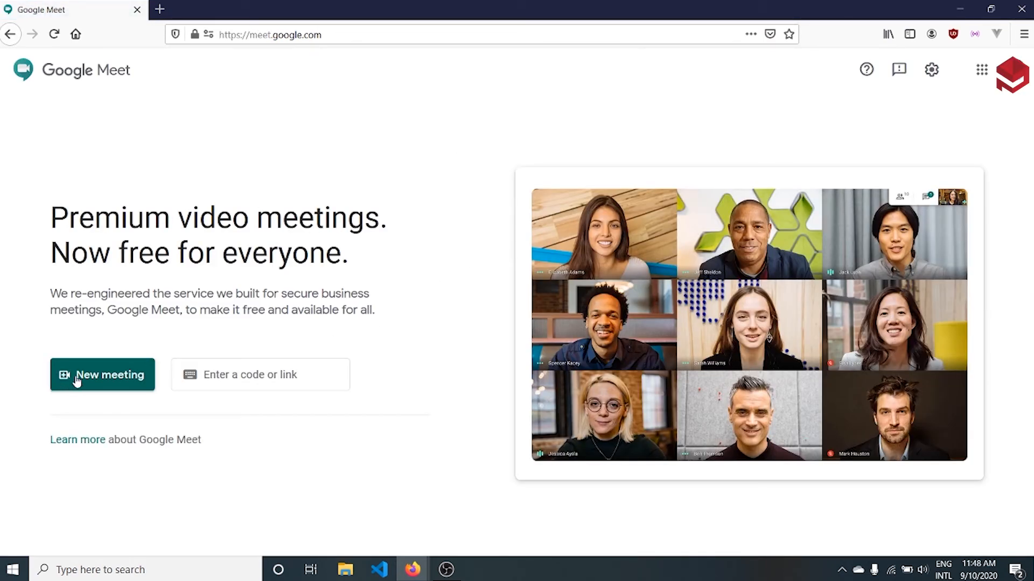
pyautogui.click(102, 375)
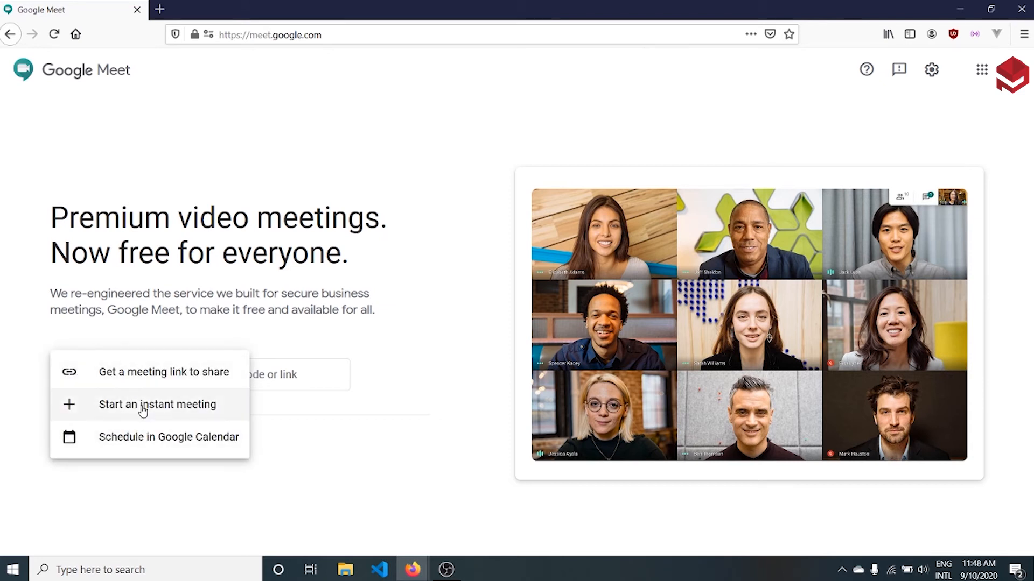
pyautogui.click(157, 404)
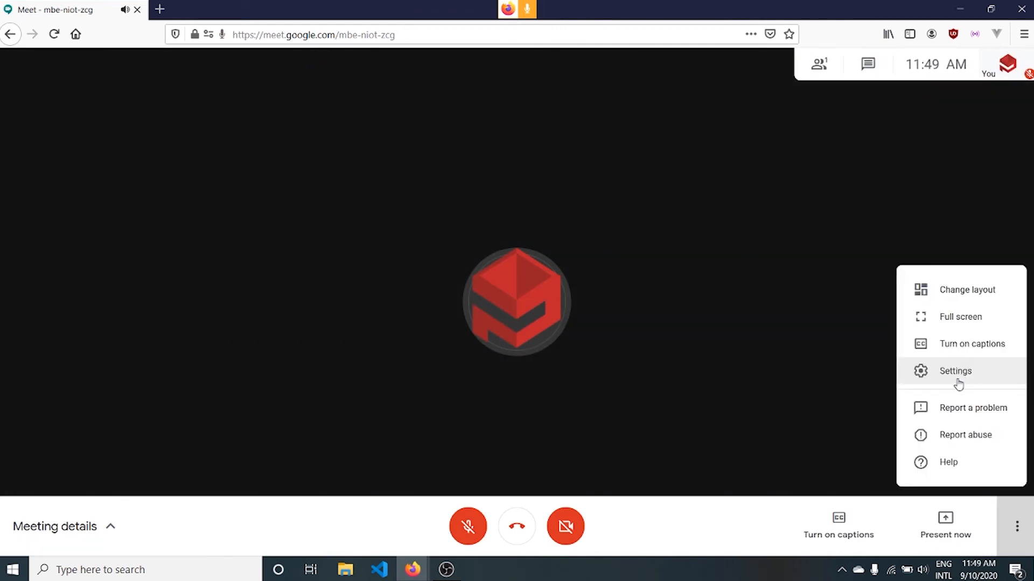
# Step: Select OBS-Camera in Meet's Video settings and turn the camera on in the call
pyautogui.click(954, 371)
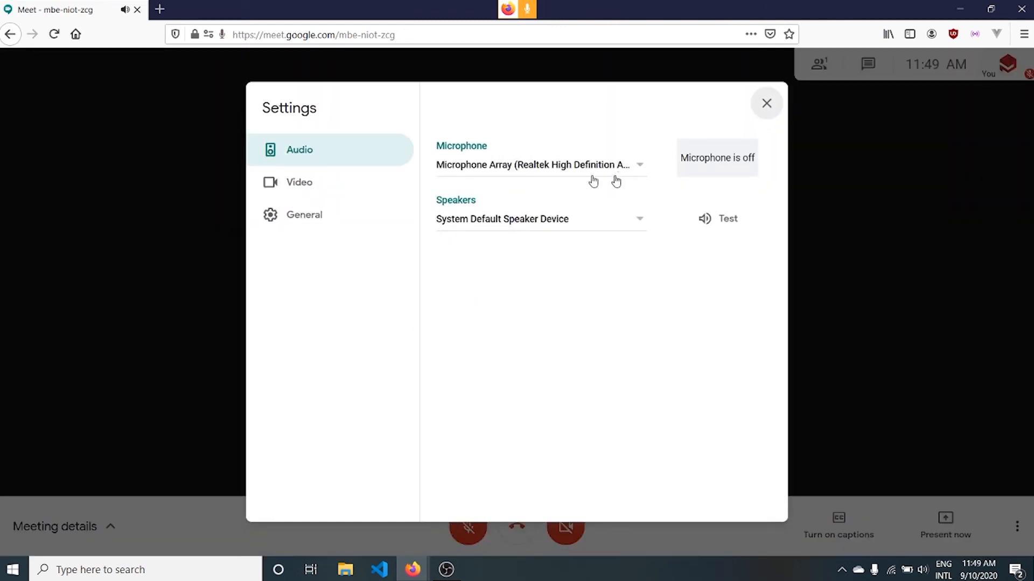
pyautogui.click(298, 182)
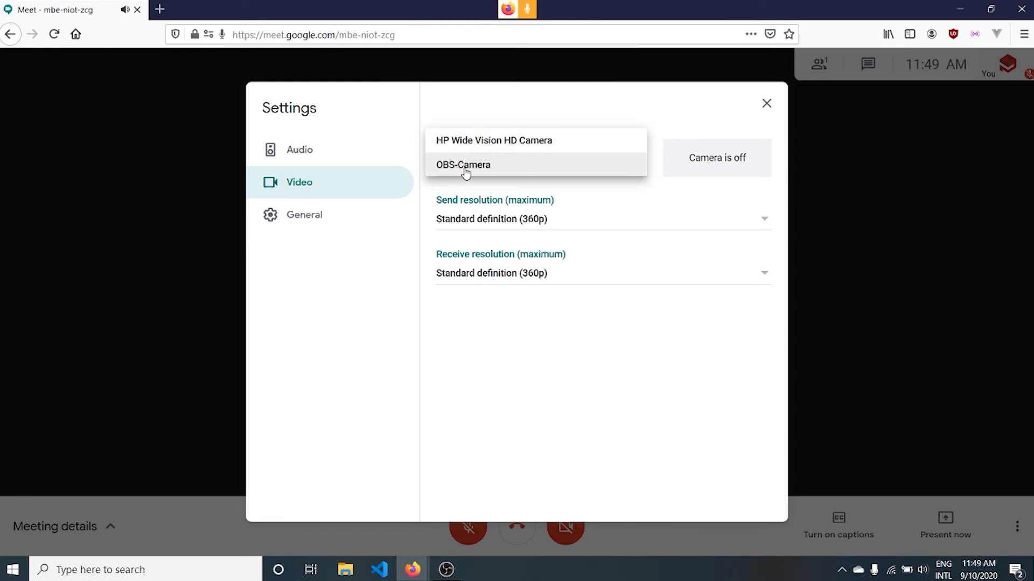
pyautogui.click(463, 164)
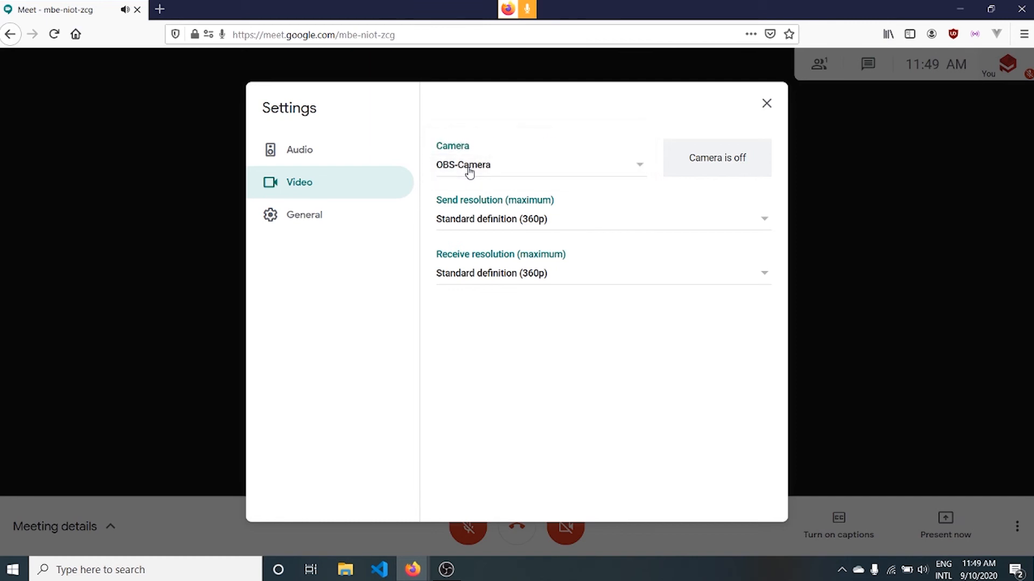
pyautogui.click(765, 103)
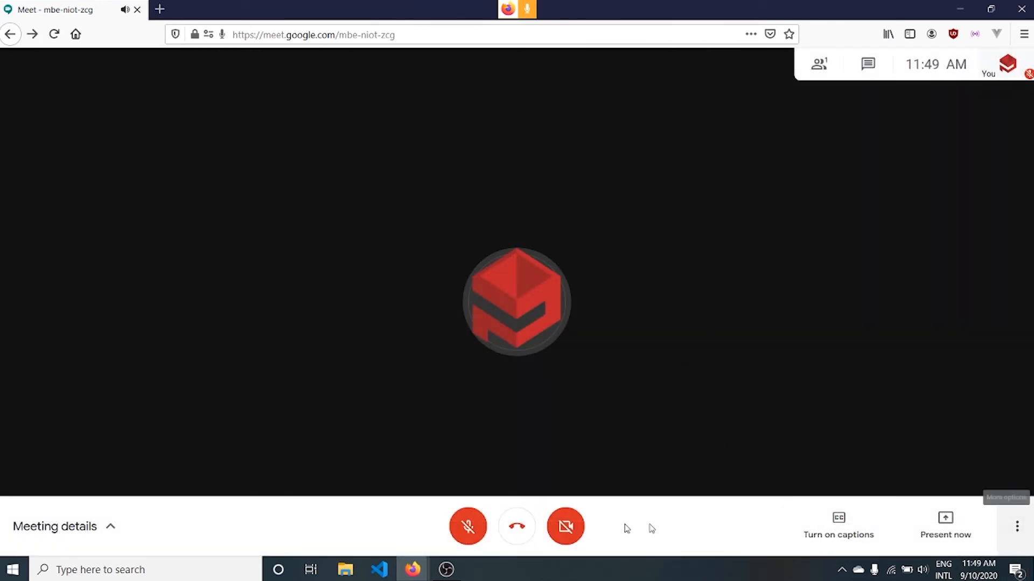
pyautogui.moveTo(563, 527)
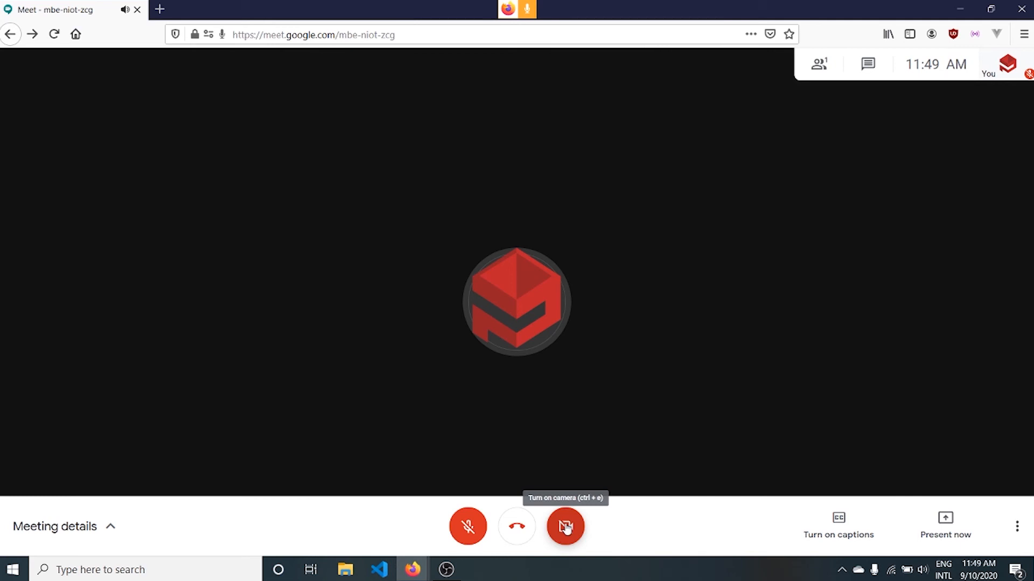
pyautogui.click(565, 526)
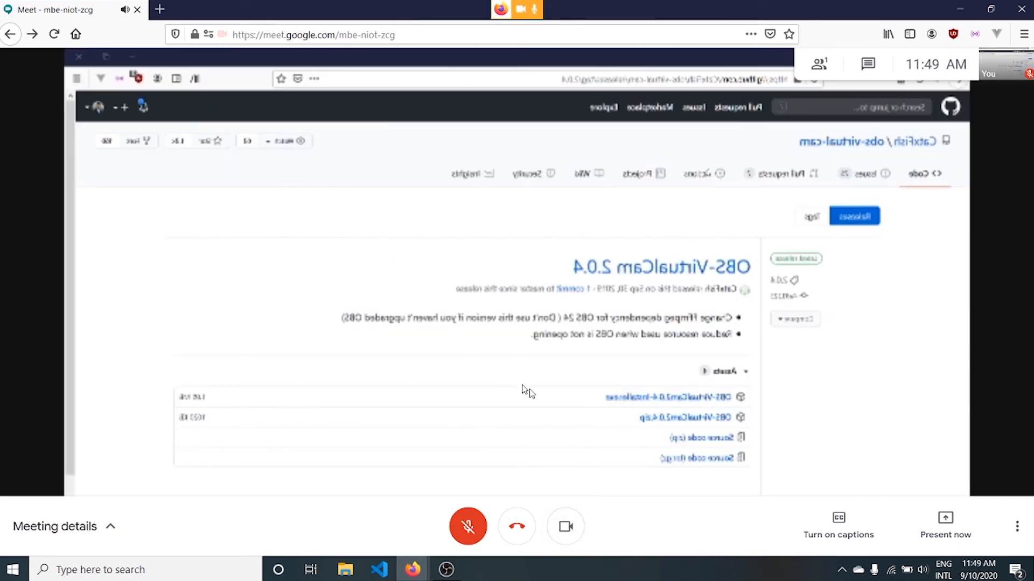
pyautogui.moveTo(815, 291)
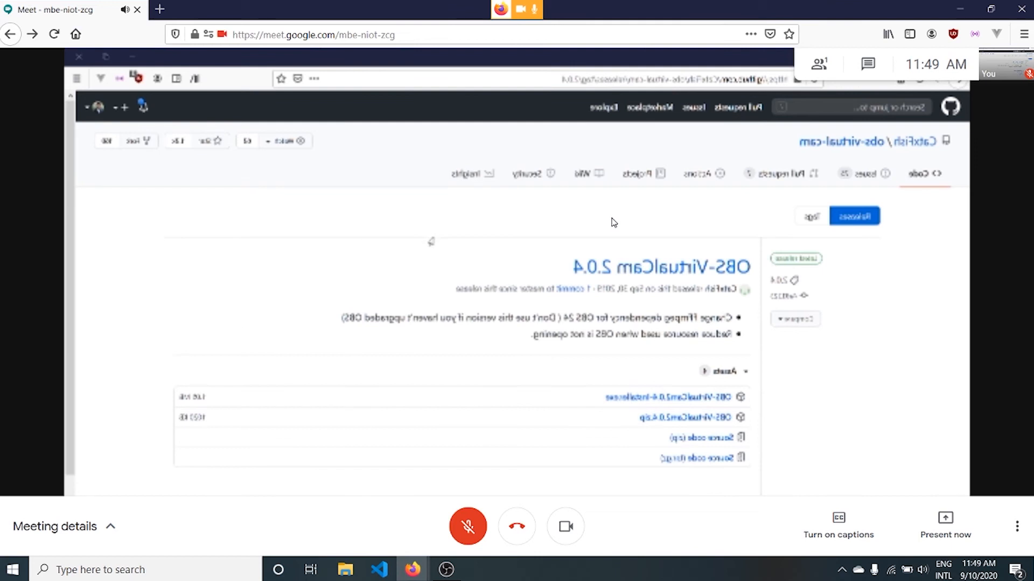
# Step: Enable Horizontal Flip, set Buffered Frames to 30, and restart the virtual camera
pyautogui.click(445, 570)
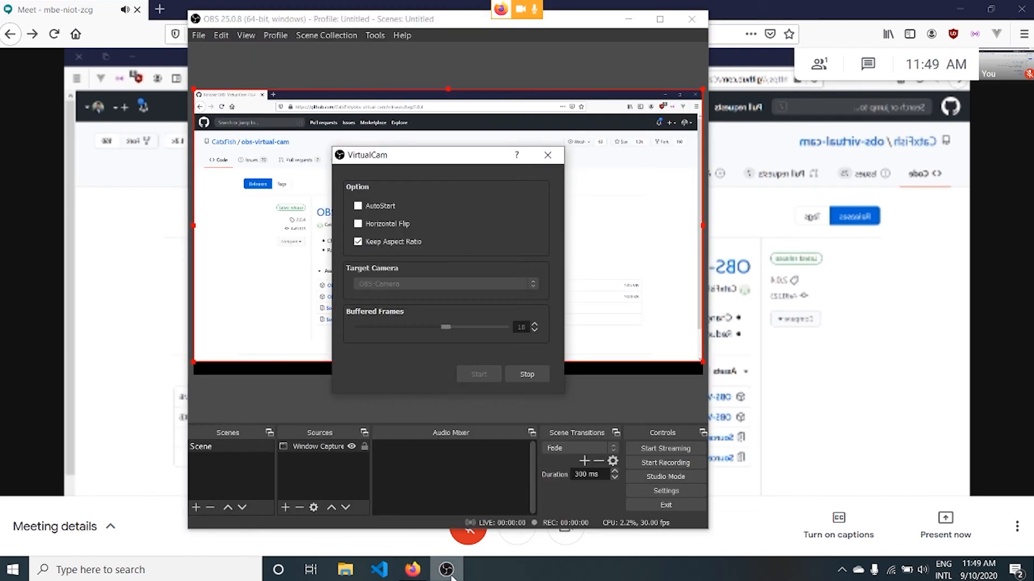
pyautogui.click(357, 224)
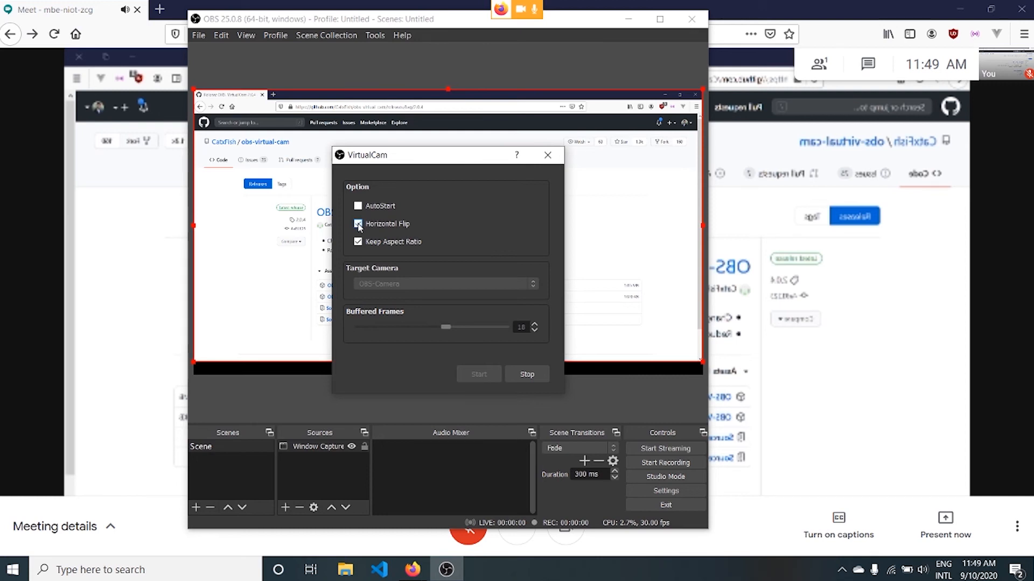
pyautogui.click(358, 223)
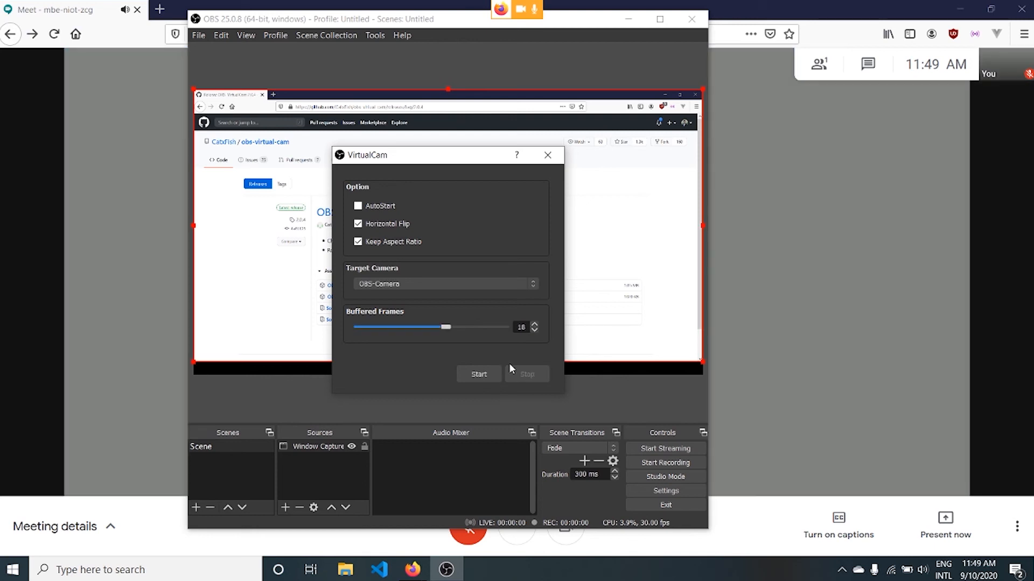
pyautogui.moveTo(446, 328); pyautogui.dragTo(504, 328)
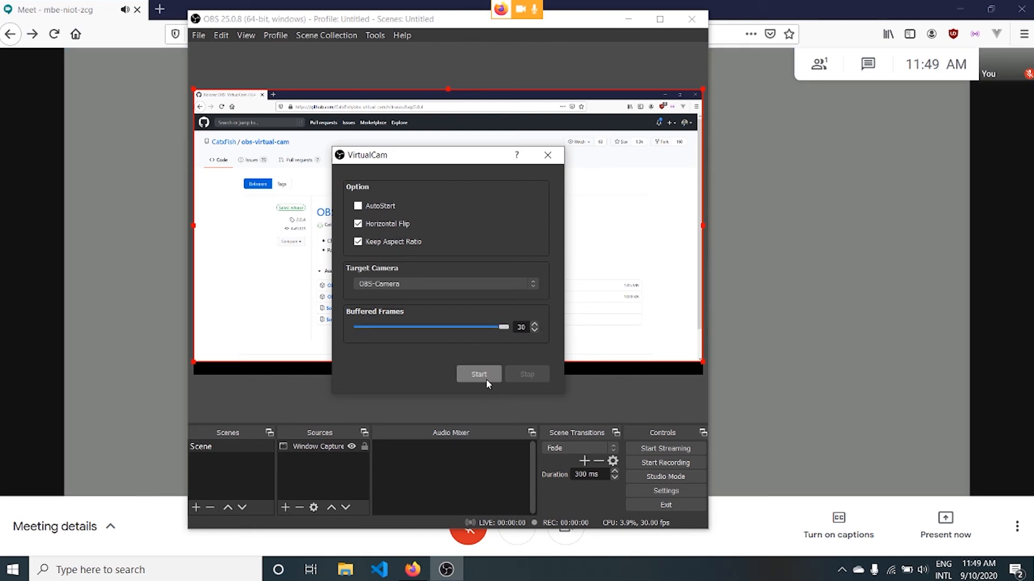
pyautogui.click(478, 374)
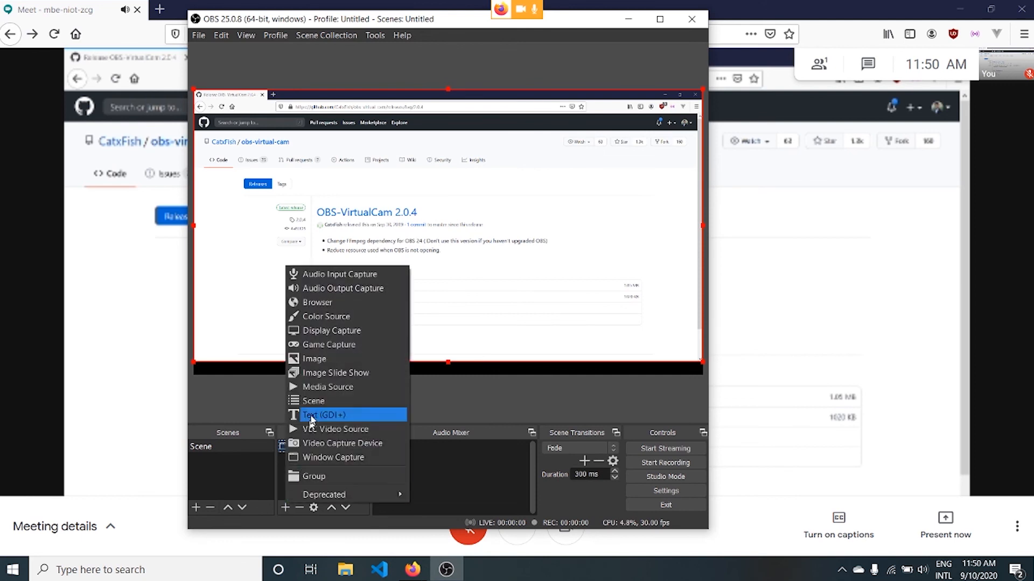
pyautogui.moveTo(329, 373)
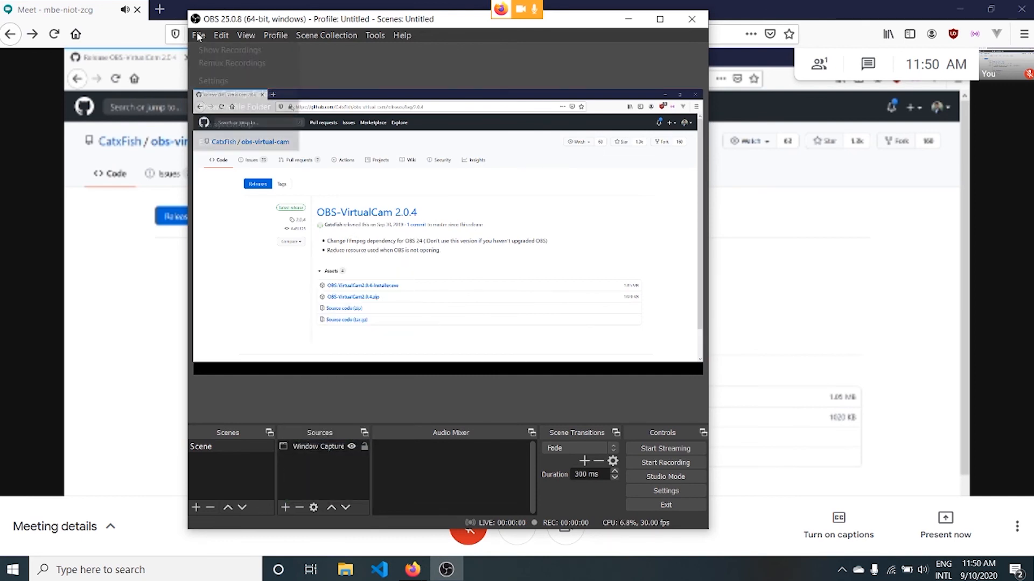
pyautogui.click(351, 202)
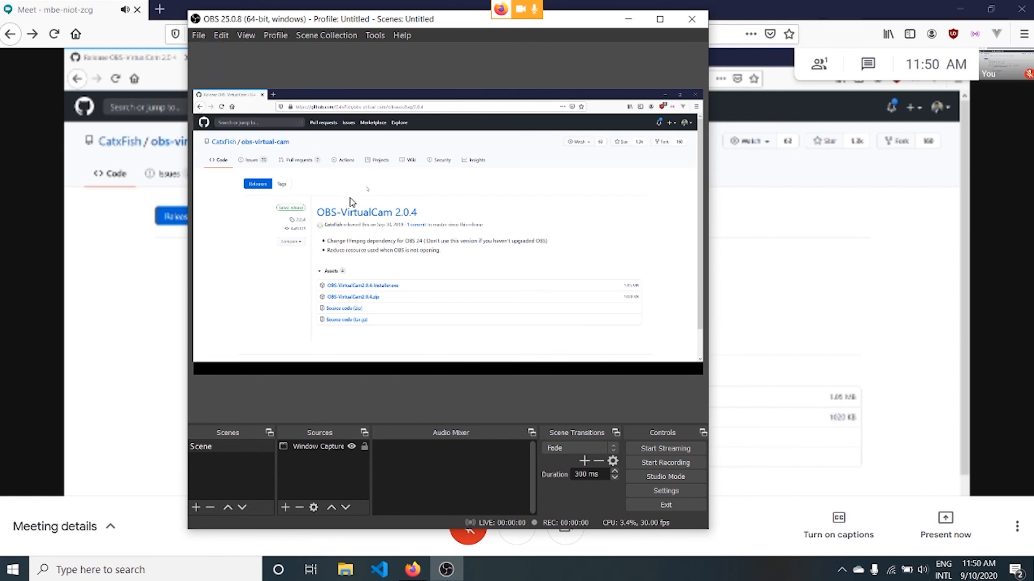
pyautogui.moveTo(764, 390)
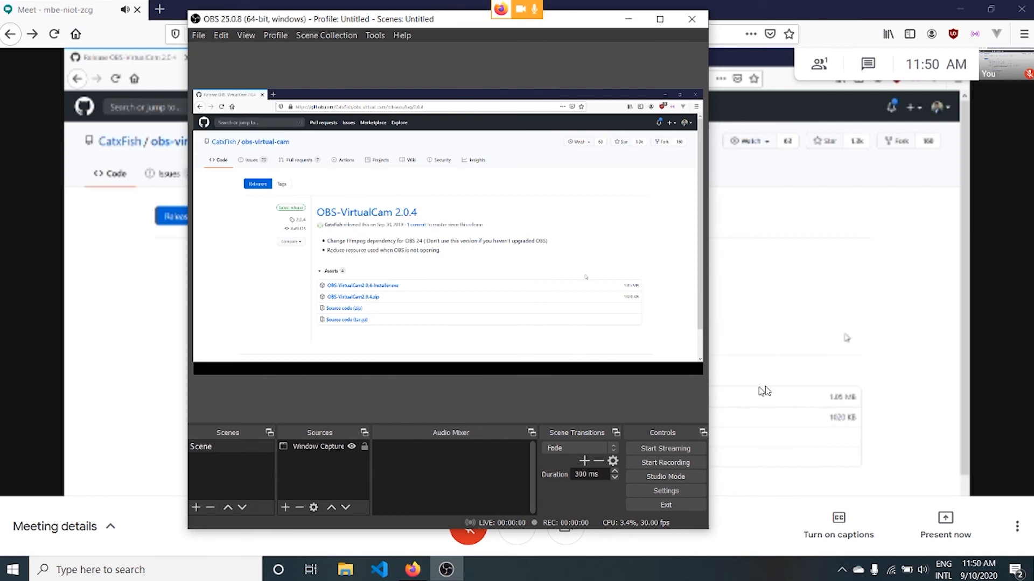
pyautogui.click(665, 491)
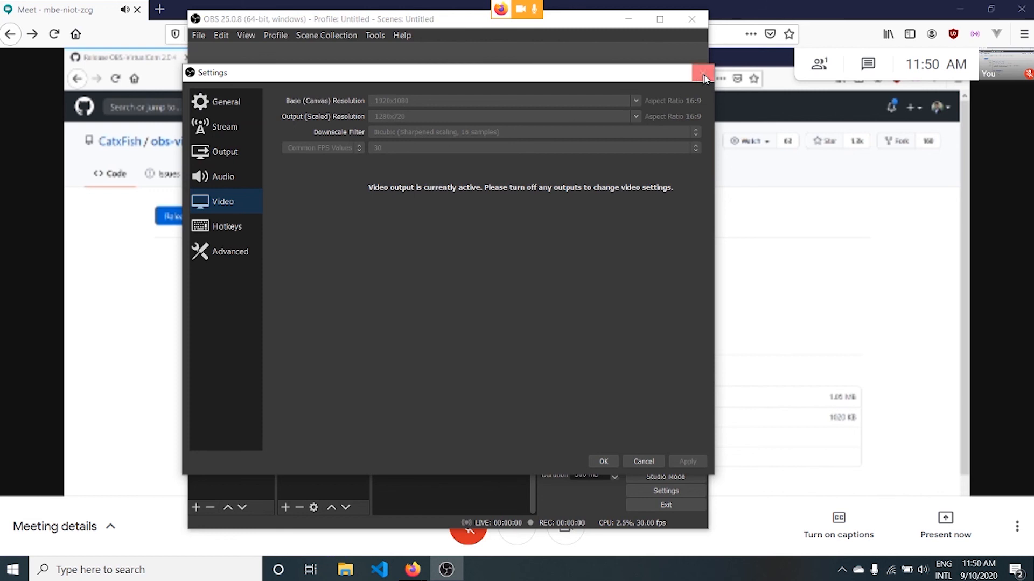
pyautogui.click(703, 73)
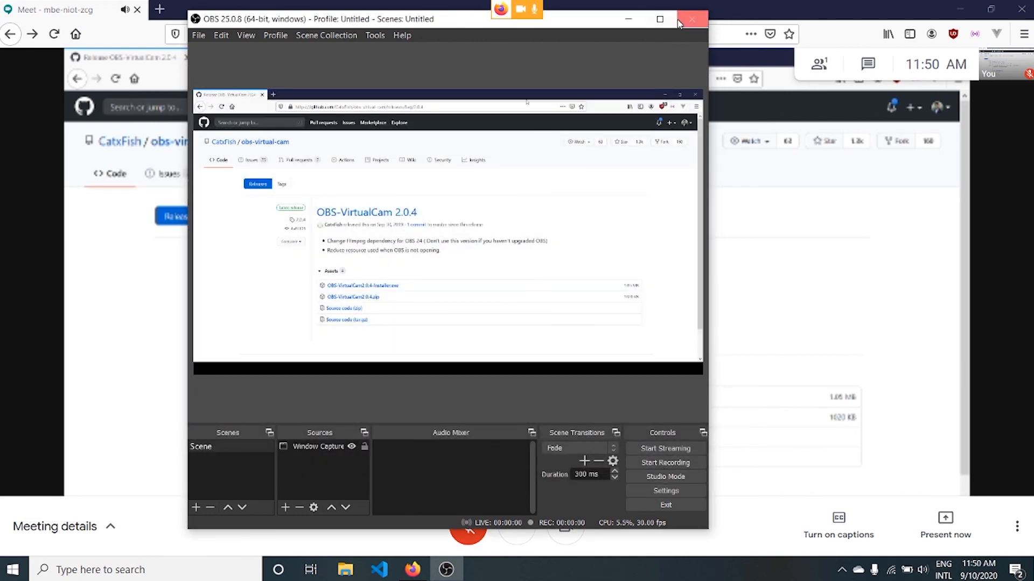